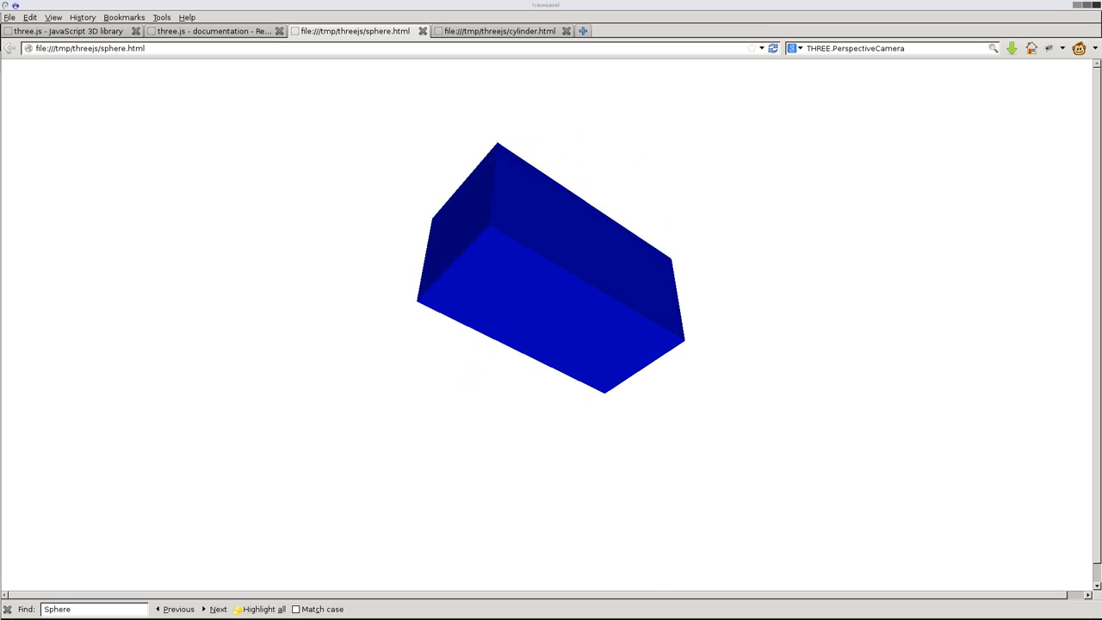
# Step: Rename 'var cube' to 'var sphere' and add scene.add(sphere); on a new line below
pyautogui.moveTo(551, 267); pyautogui.dragTo(543, 259)
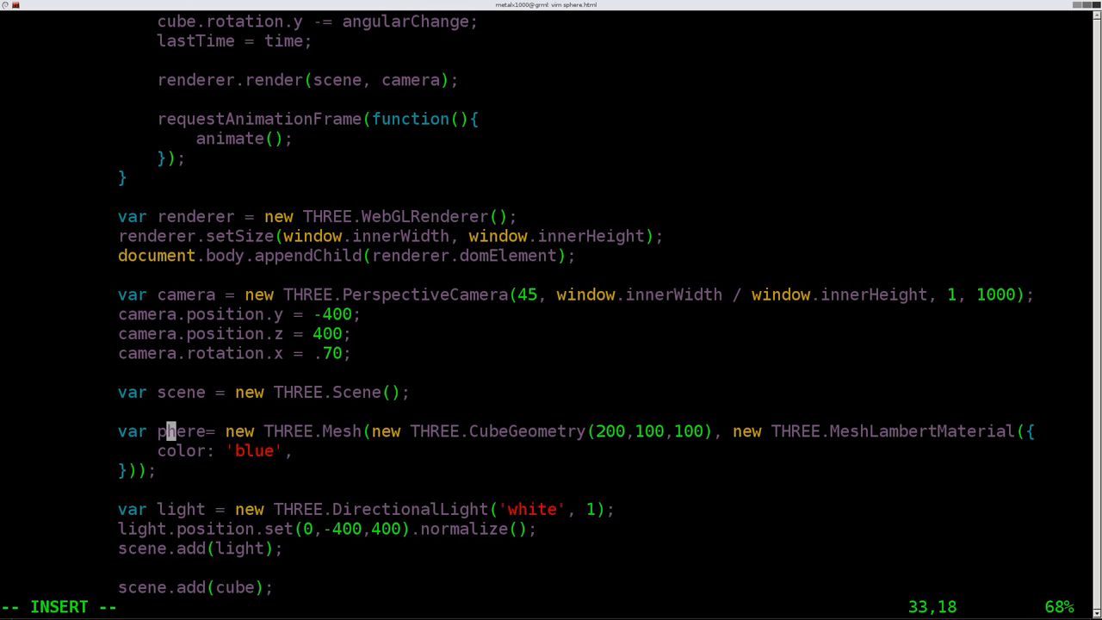
pyautogui.write('sphere')
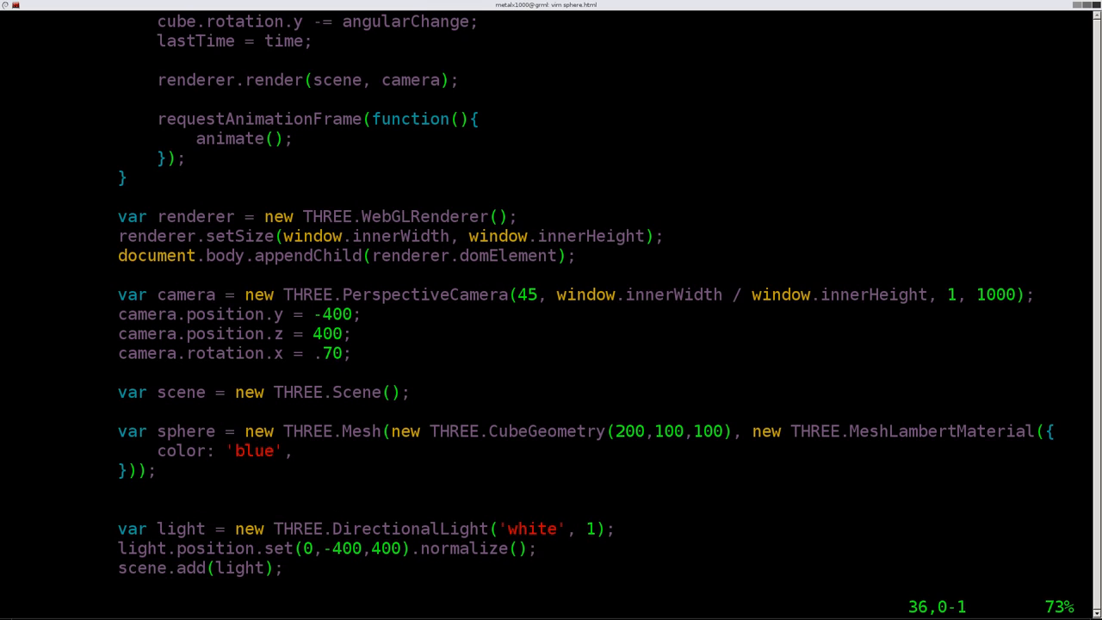
pyautogui.press('i')
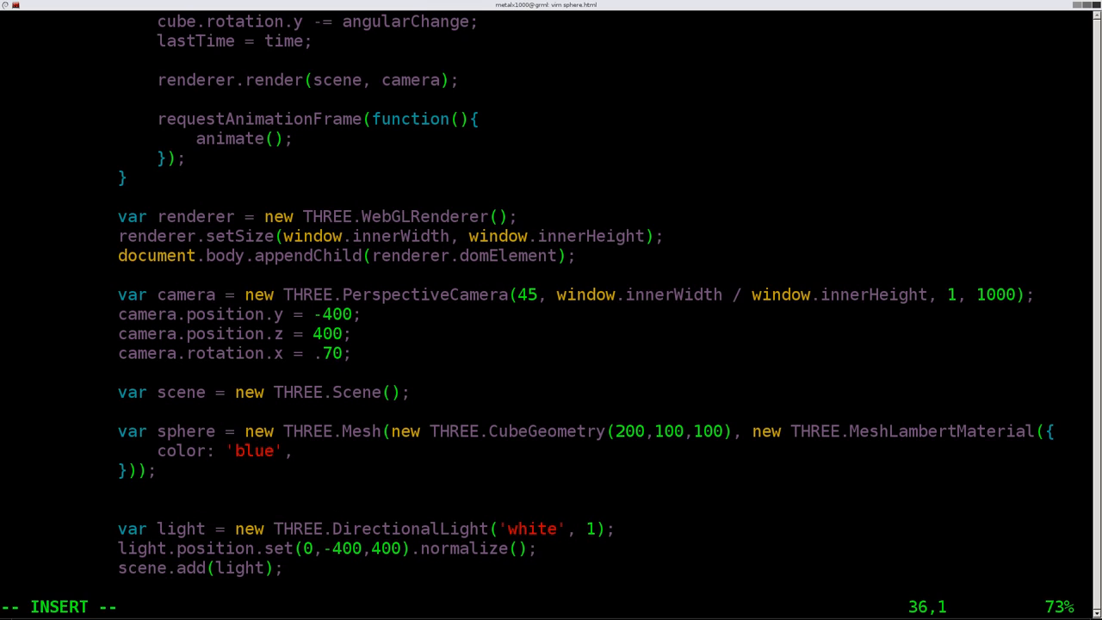
pyautogui.write('scene')
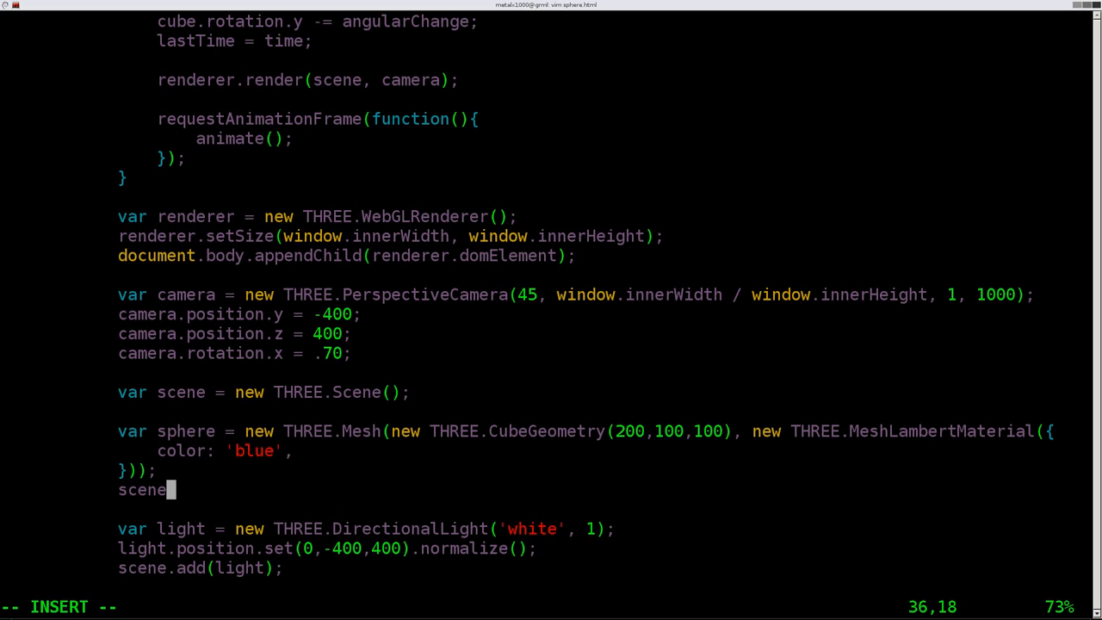
pyautogui.write('.add')
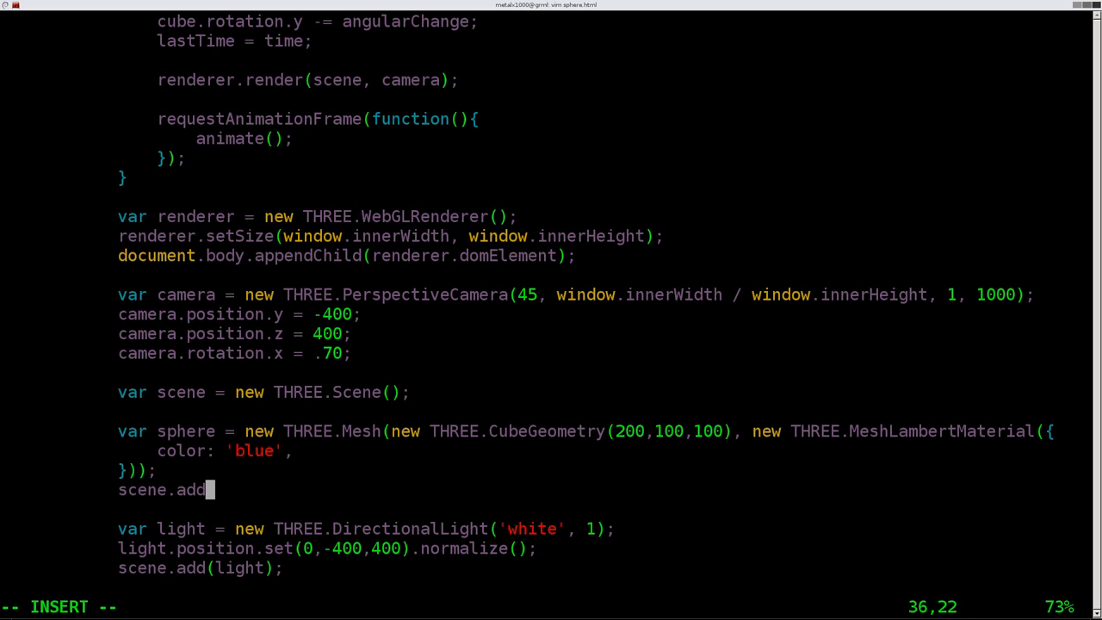
pyautogui.write('(sphere);')
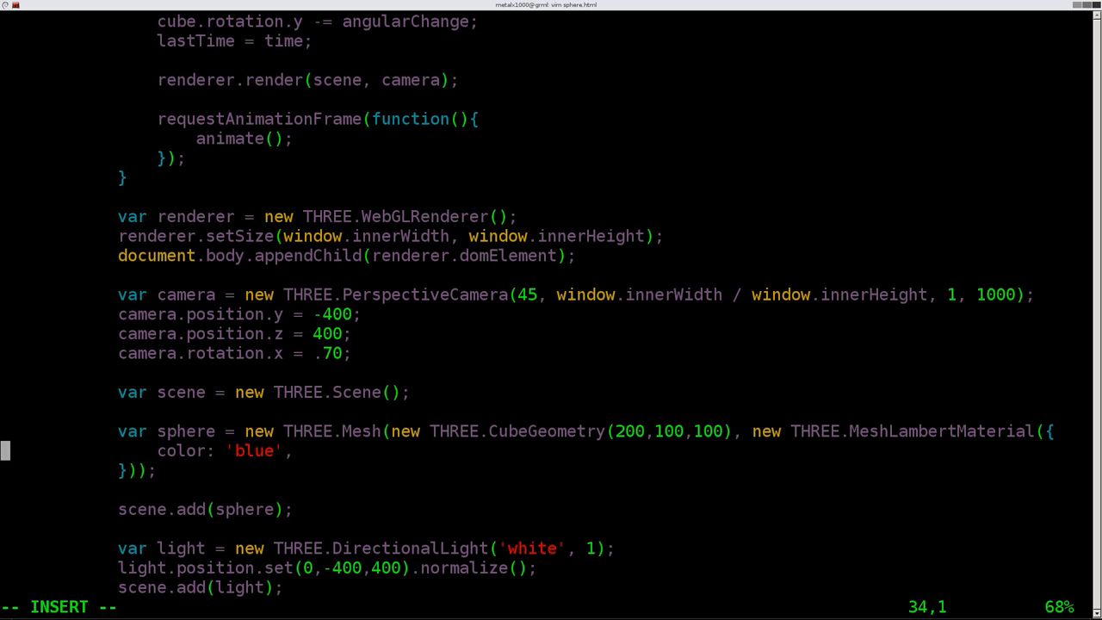
# Step: Replace CubeGeometry with SphereGeometry in the mesh definition line
pyautogui.press('Up')
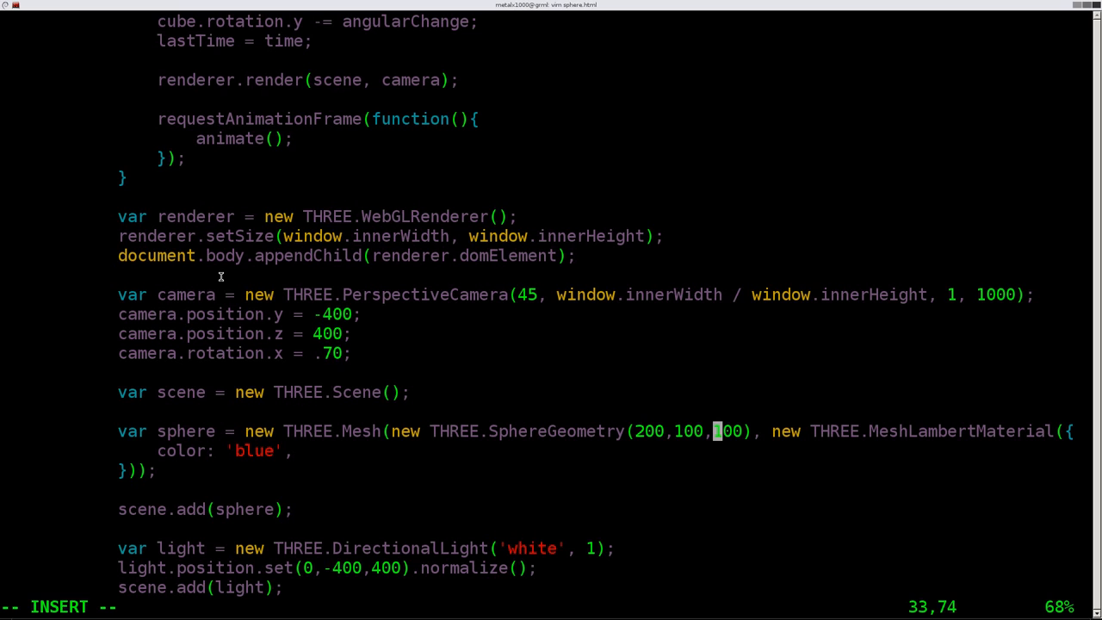
pyautogui.write('1')
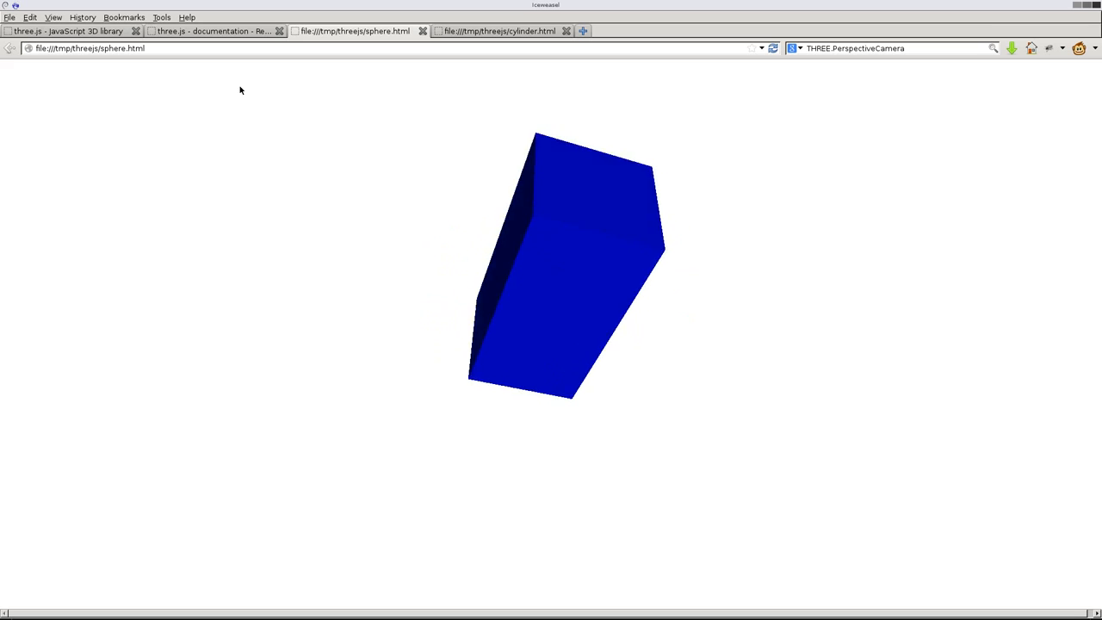
# Step: Open the SphereGeometry reference and select the phiStart through thetaLength descriptions
pyautogui.click(210, 31)
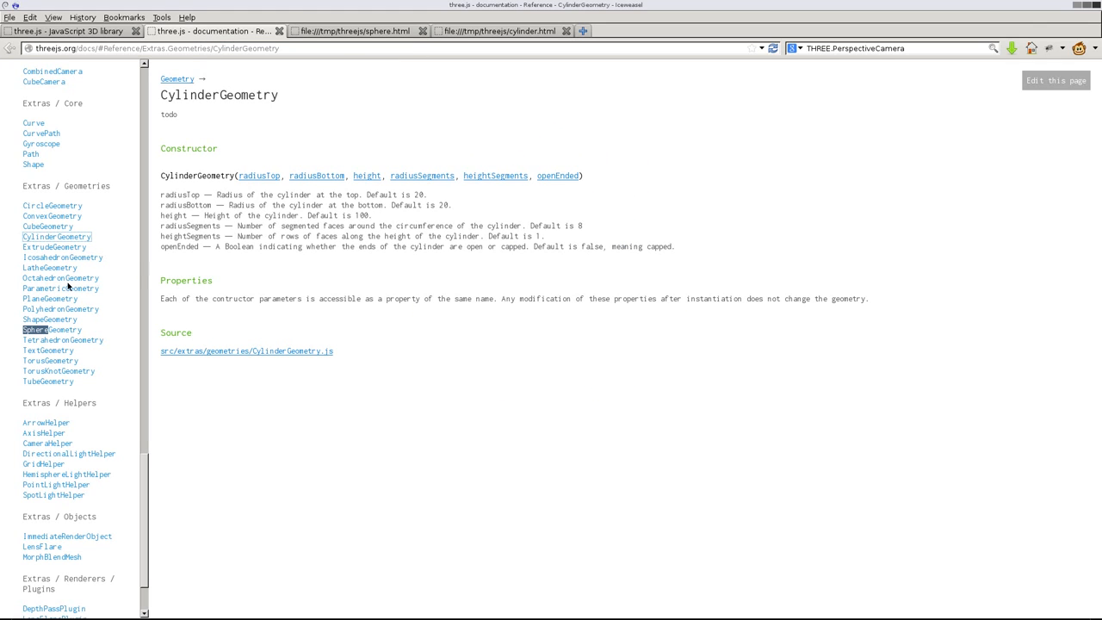
pyautogui.click(51, 330)
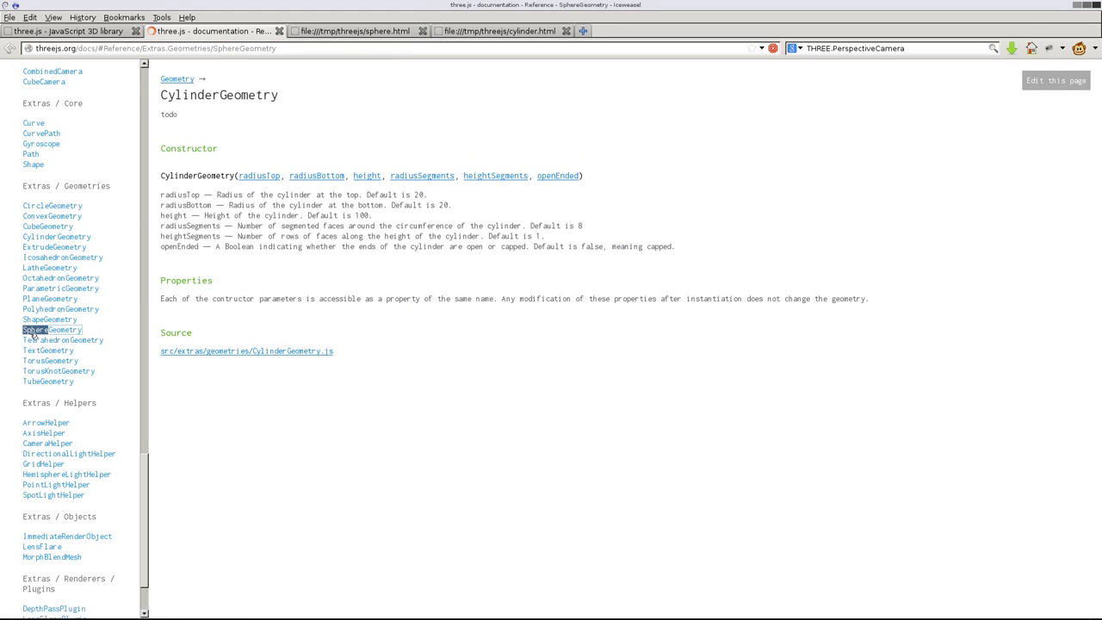
pyautogui.click(51, 329)
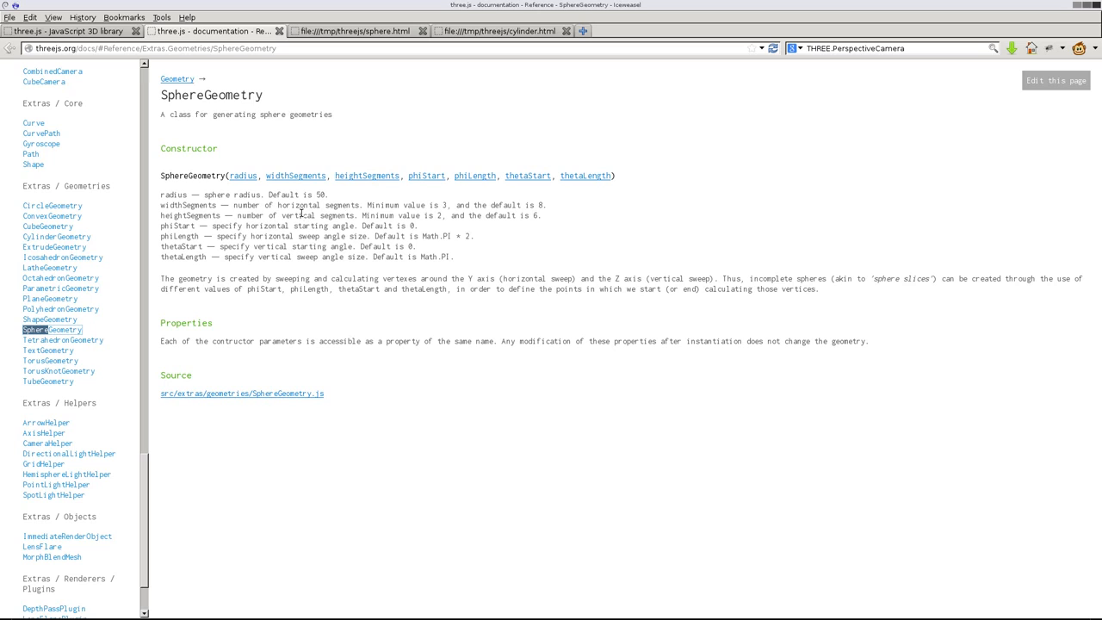
pyautogui.moveTo(318, 161)
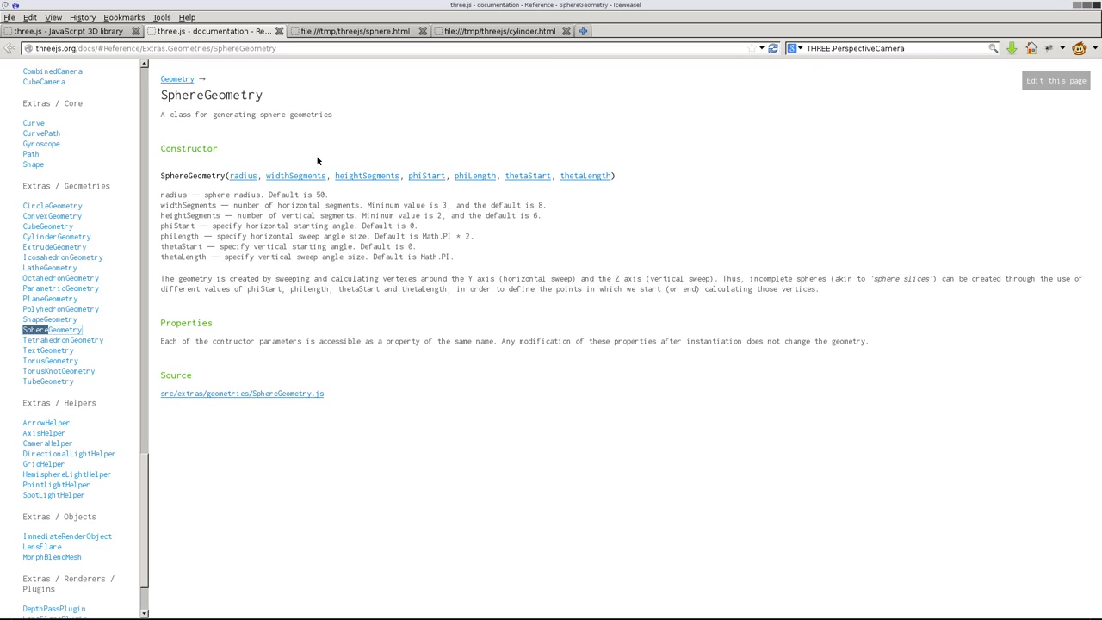
pyautogui.moveTo(243, 175)
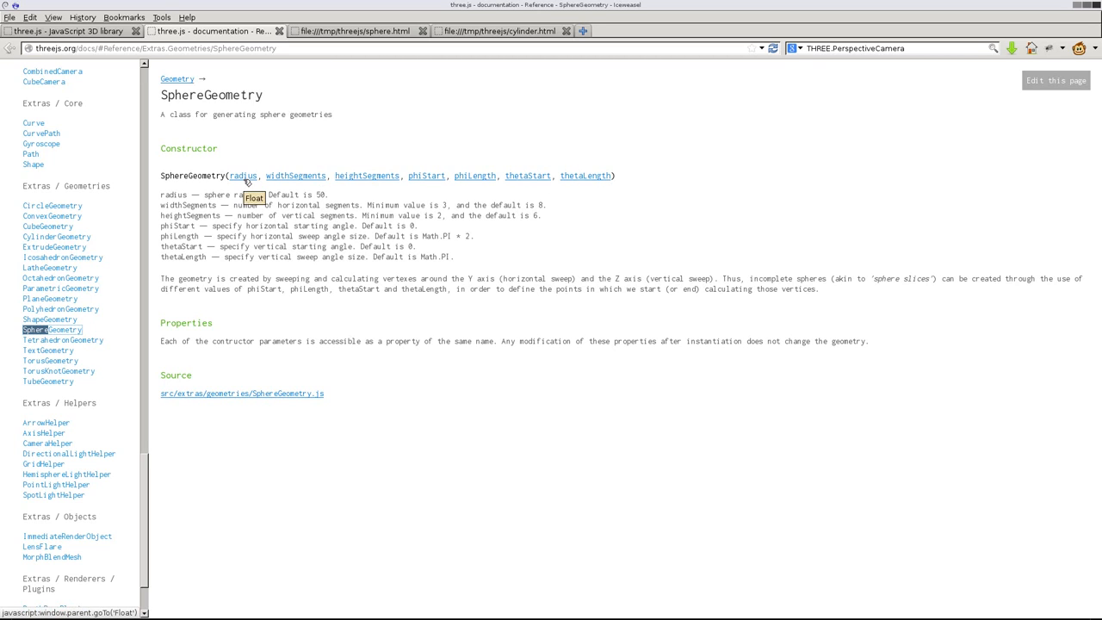
pyautogui.moveTo(295, 175)
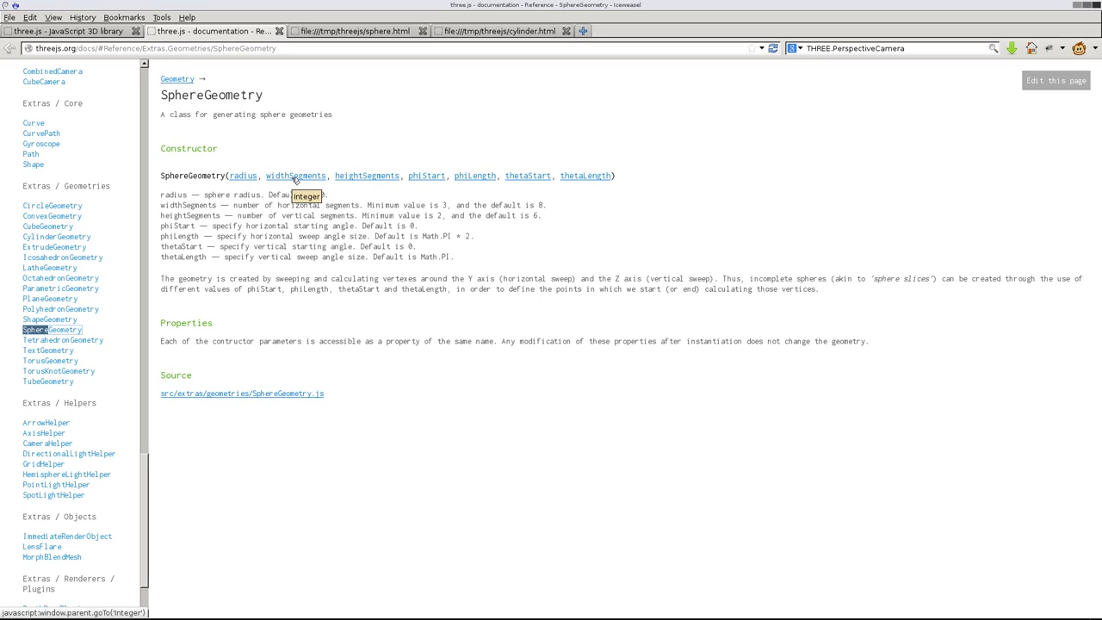
pyautogui.moveTo(367, 182)
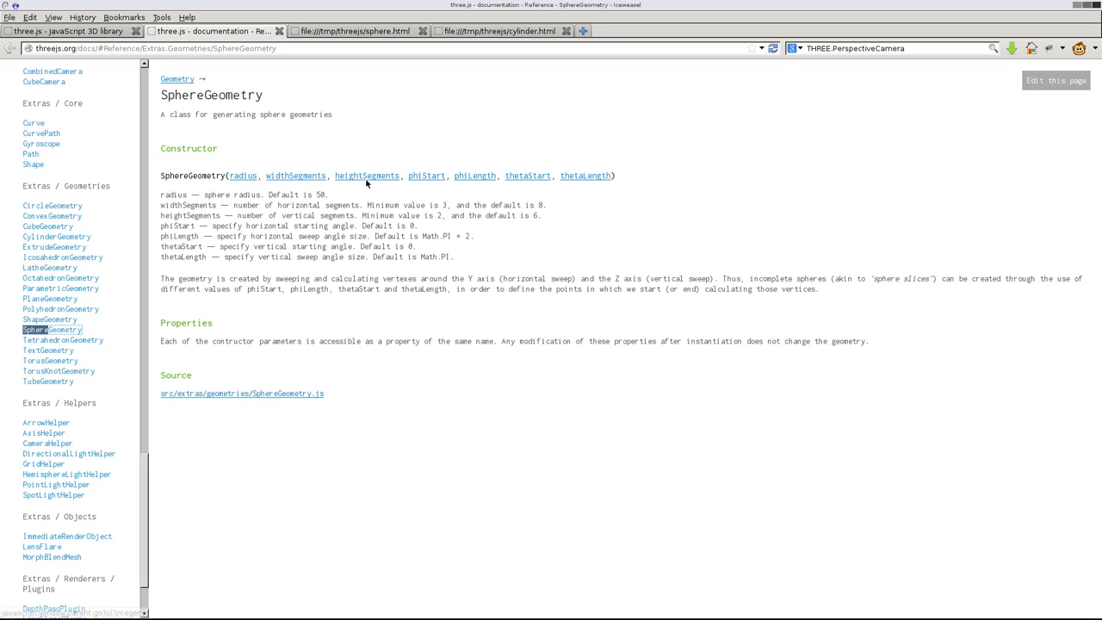
pyautogui.moveTo(347, 181)
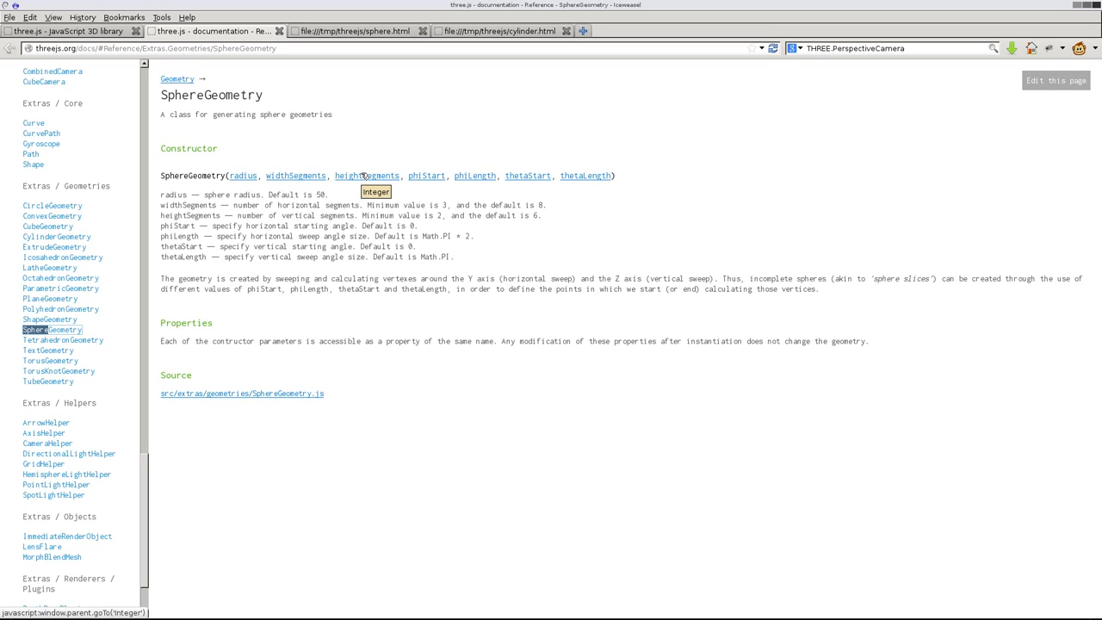
pyautogui.moveTo(243, 176)
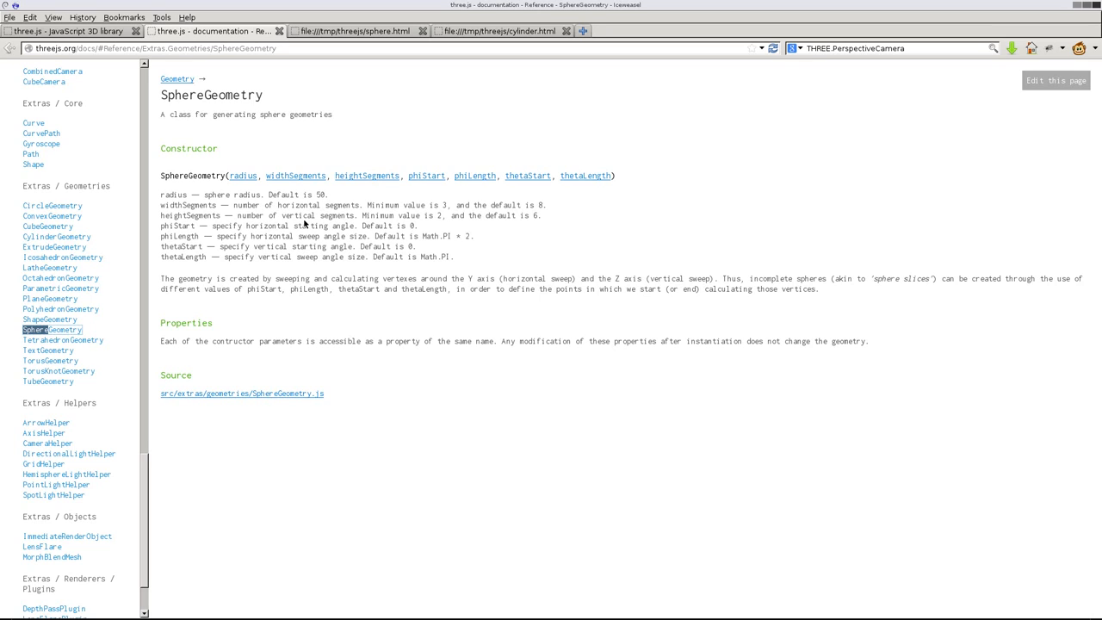
pyautogui.moveTo(319, 211)
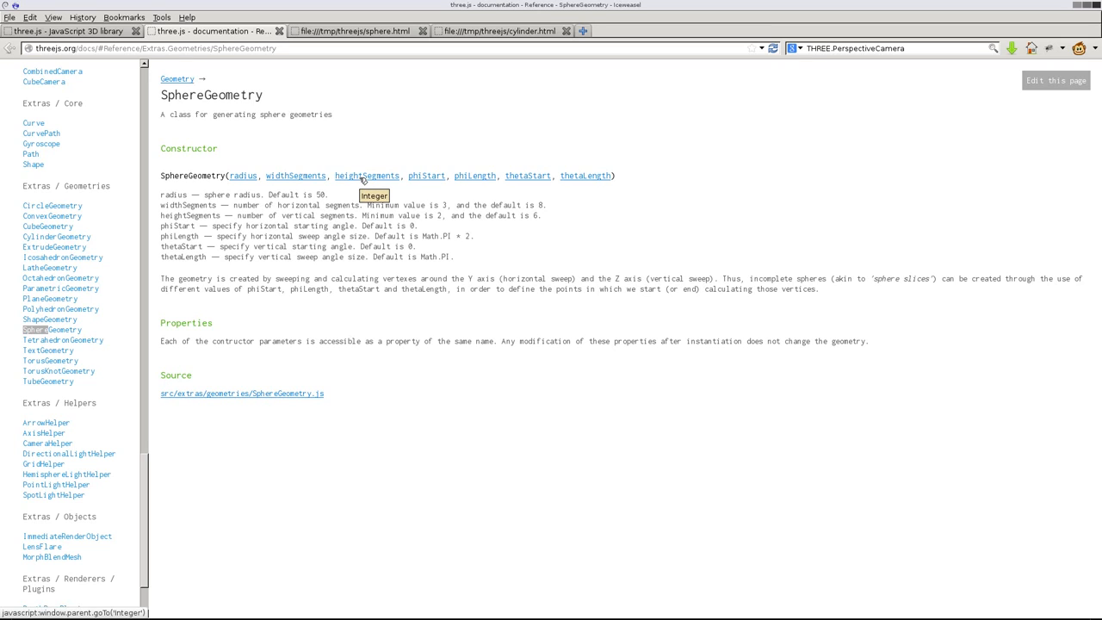
pyautogui.moveTo(462, 263)
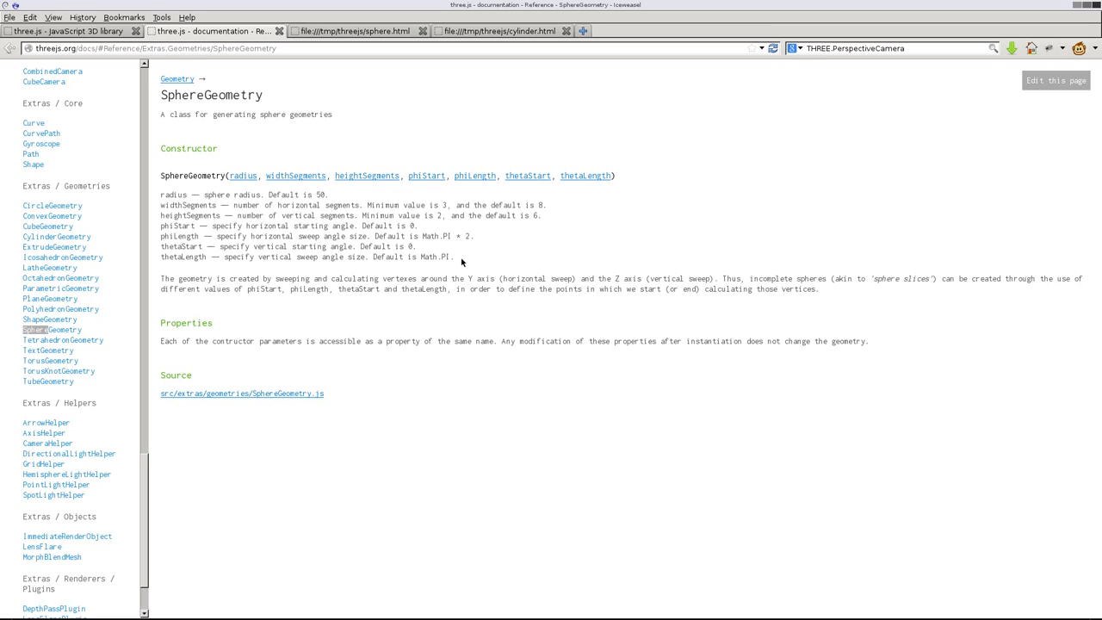
pyautogui.moveTo(162, 226); pyautogui.dragTo(454, 256)
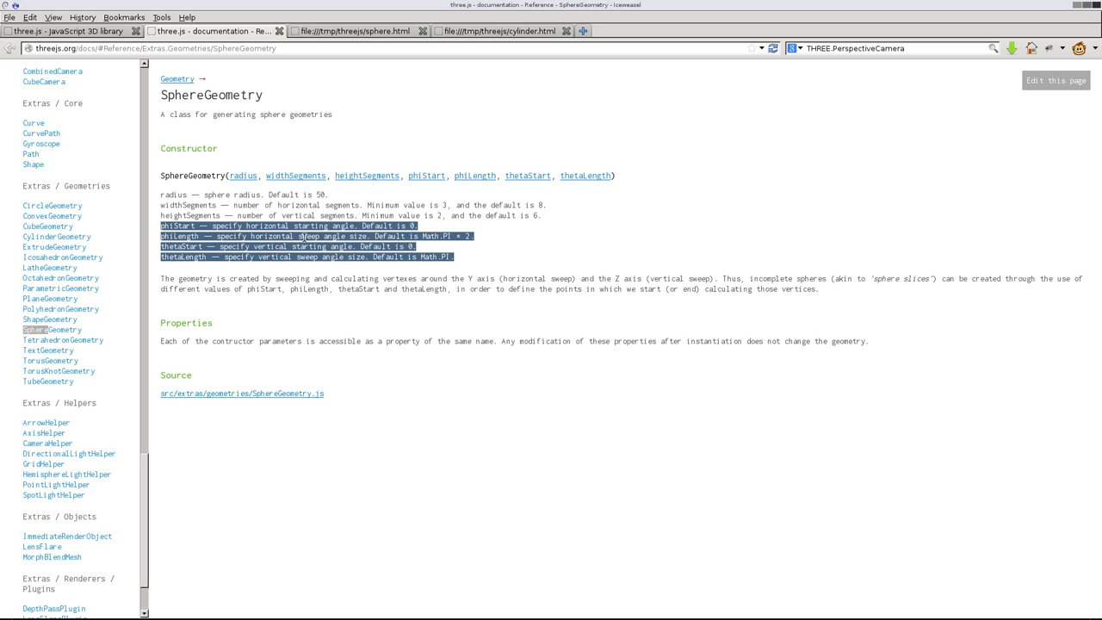
# Step: Change SphereGeometry(200,100,100) to SphereGeometry(200,10,10) and write the file with :w
pyautogui.click(594, 254)
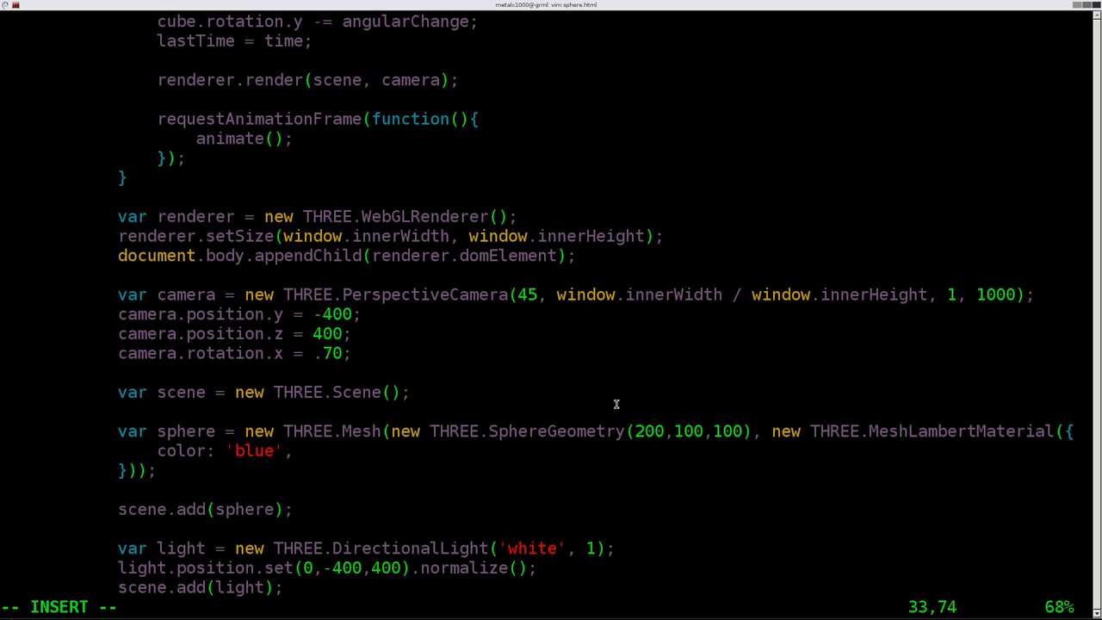
pyautogui.moveTo(653, 414)
pyautogui.write(':')
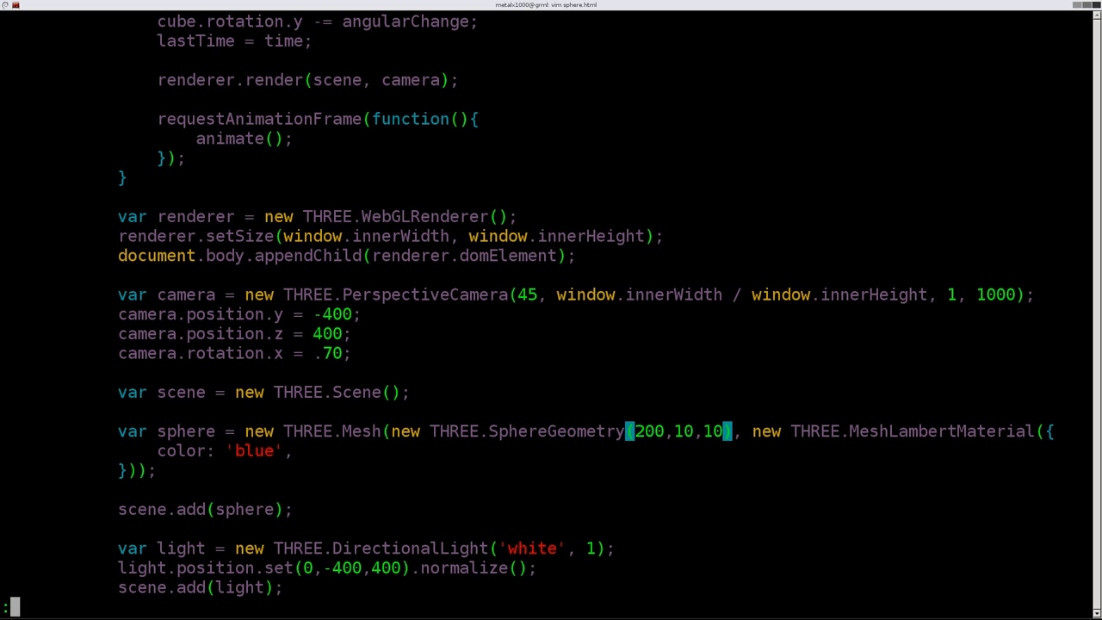
pyautogui.write('w')
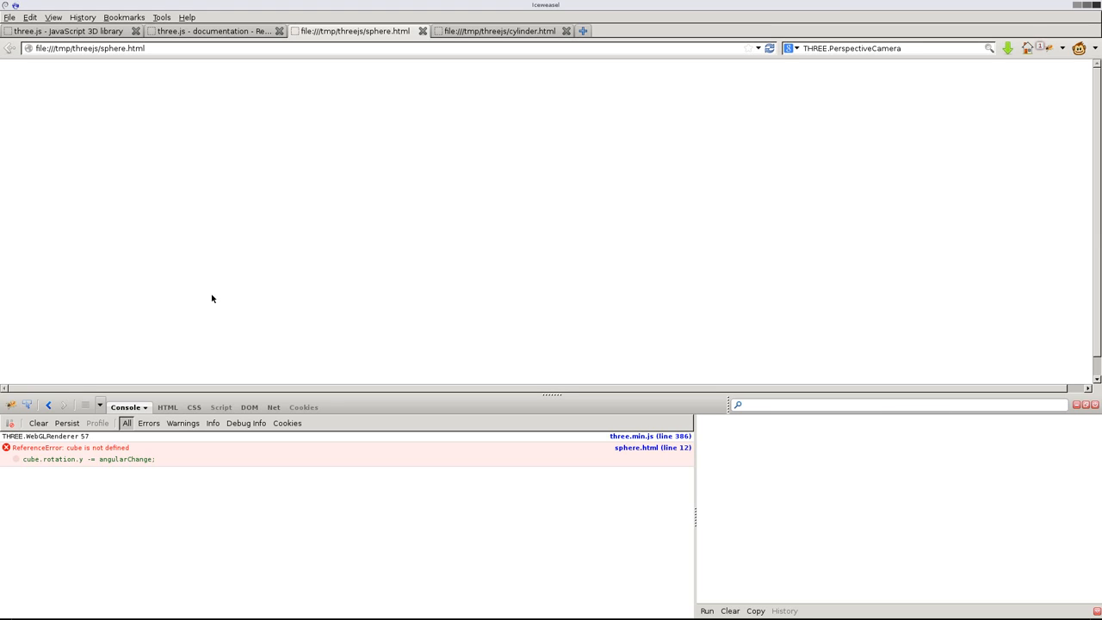
pyautogui.moveTo(50, 468)
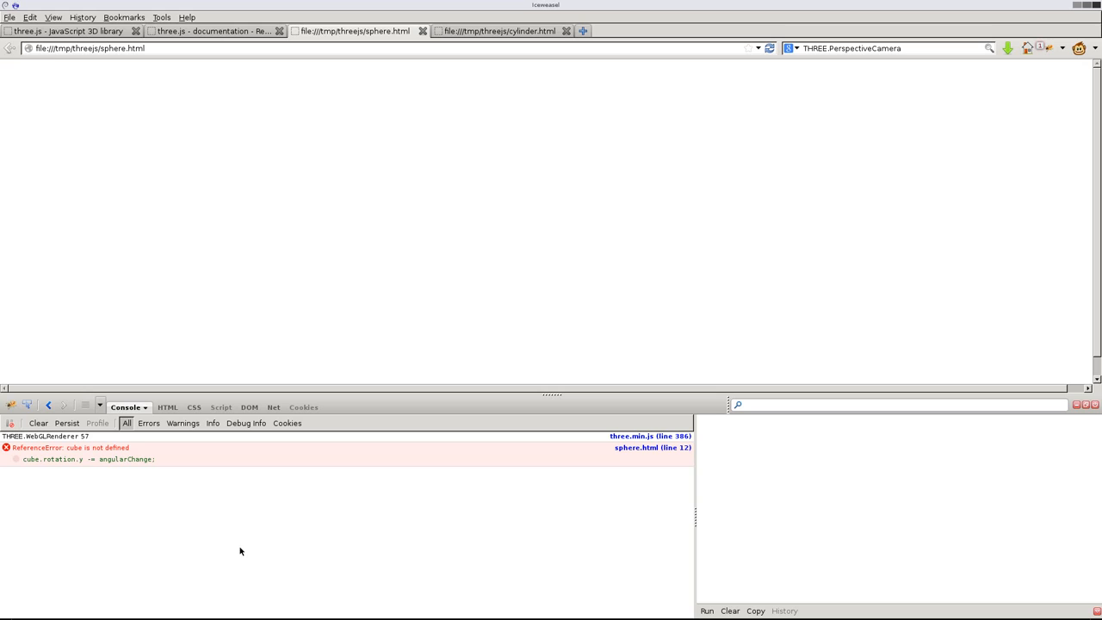
pyautogui.moveTo(323, 536)
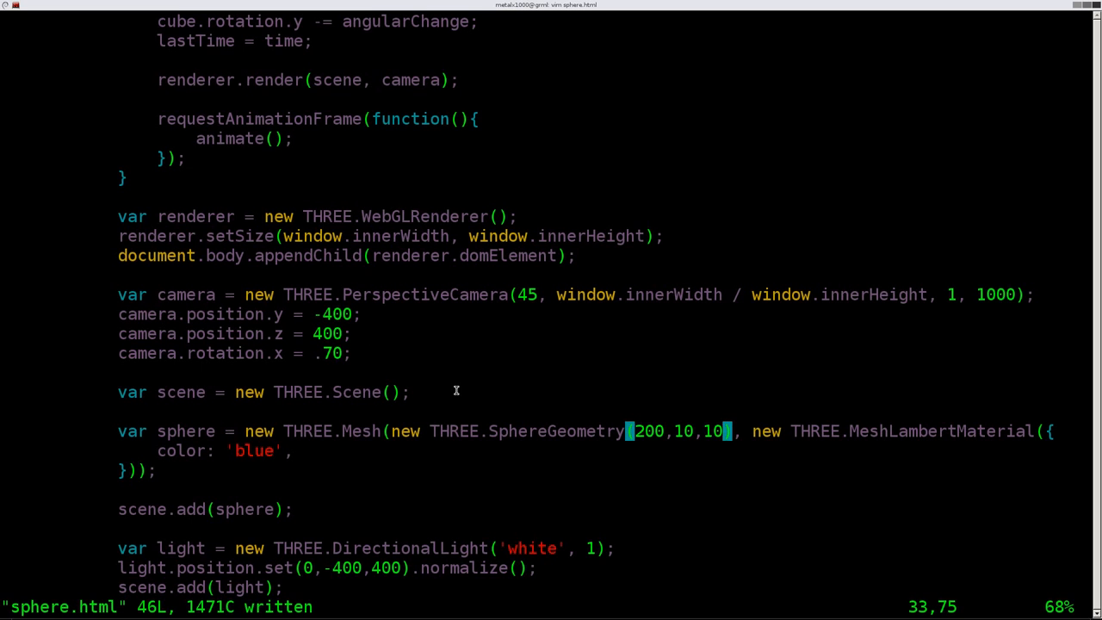
# Step: Rotate sphere instead of cube in the animation loop and set the radius to 100
pyautogui.scroll(3)
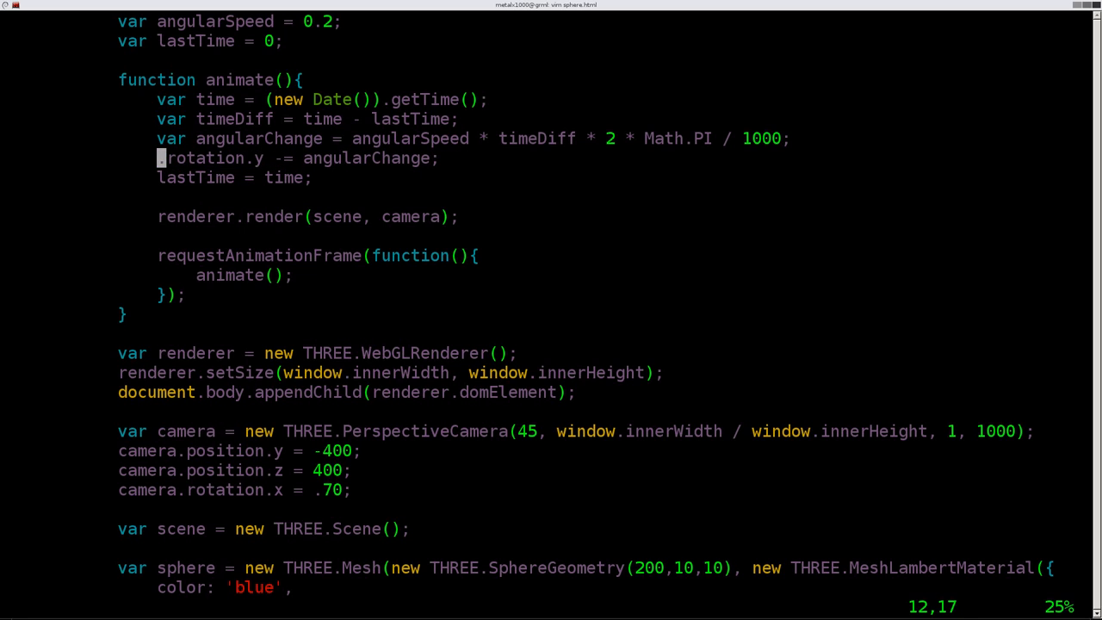
pyautogui.write('sphere')
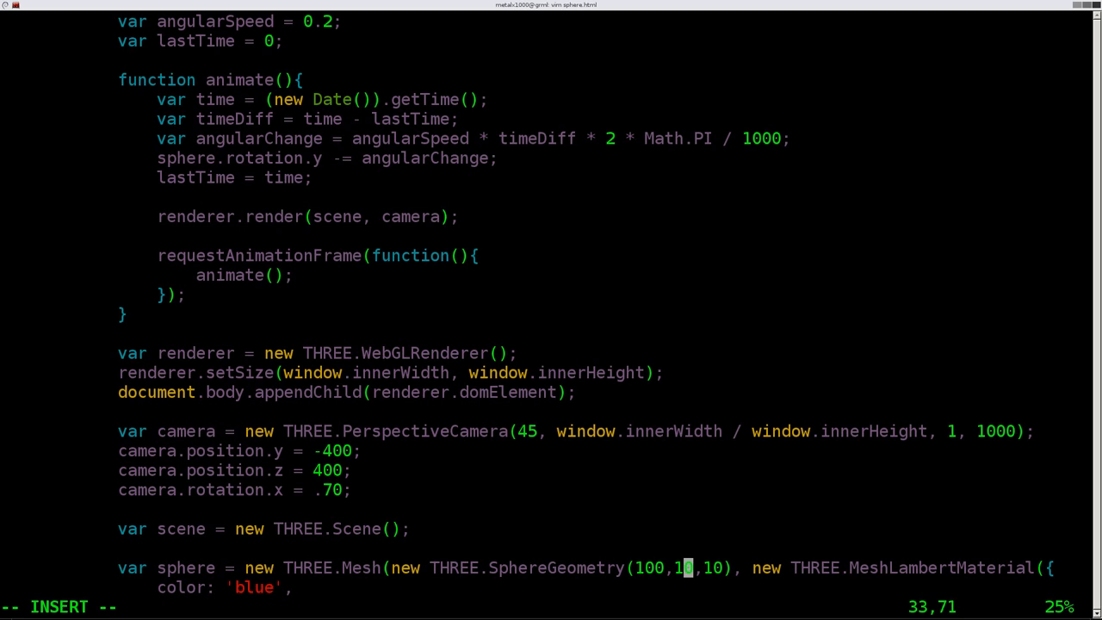
pyautogui.write('0')
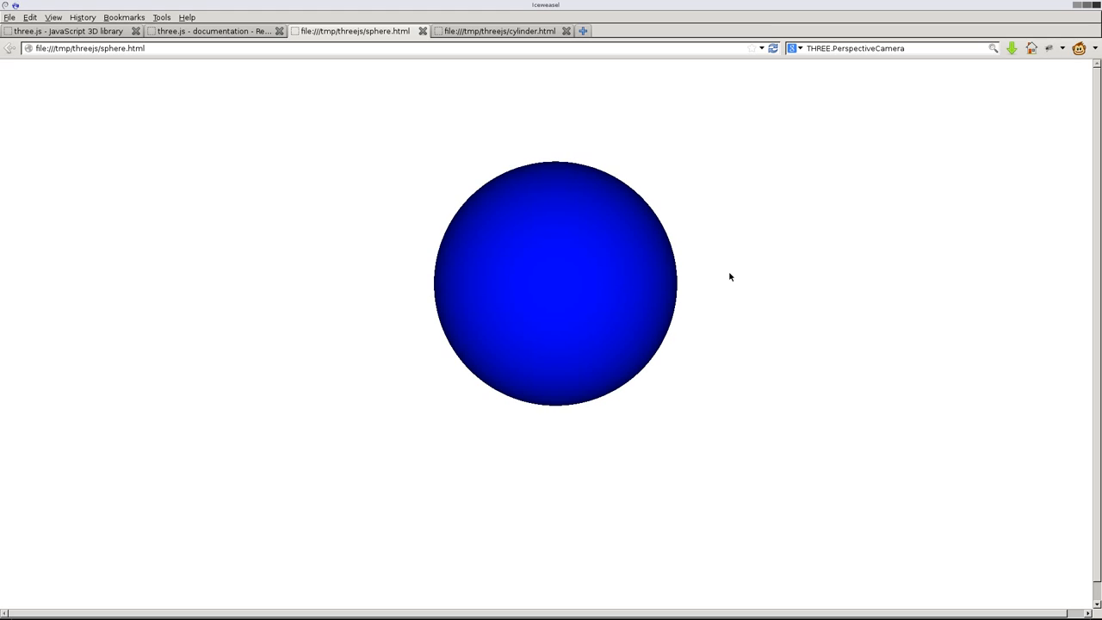
pyautogui.moveTo(435, 284)
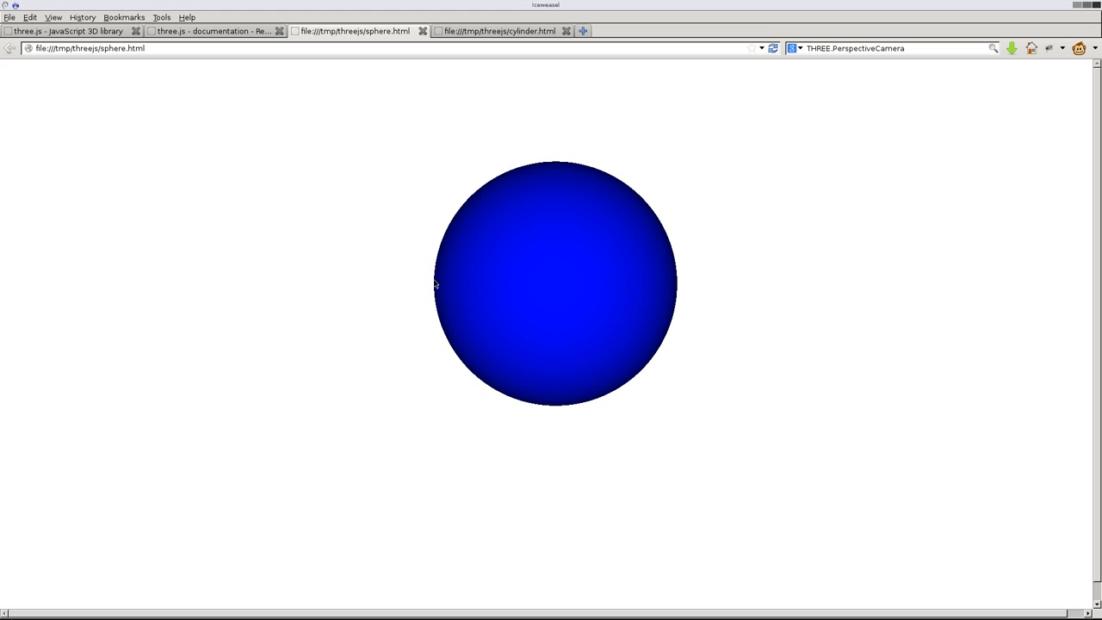
pyautogui.moveTo(726, 308)
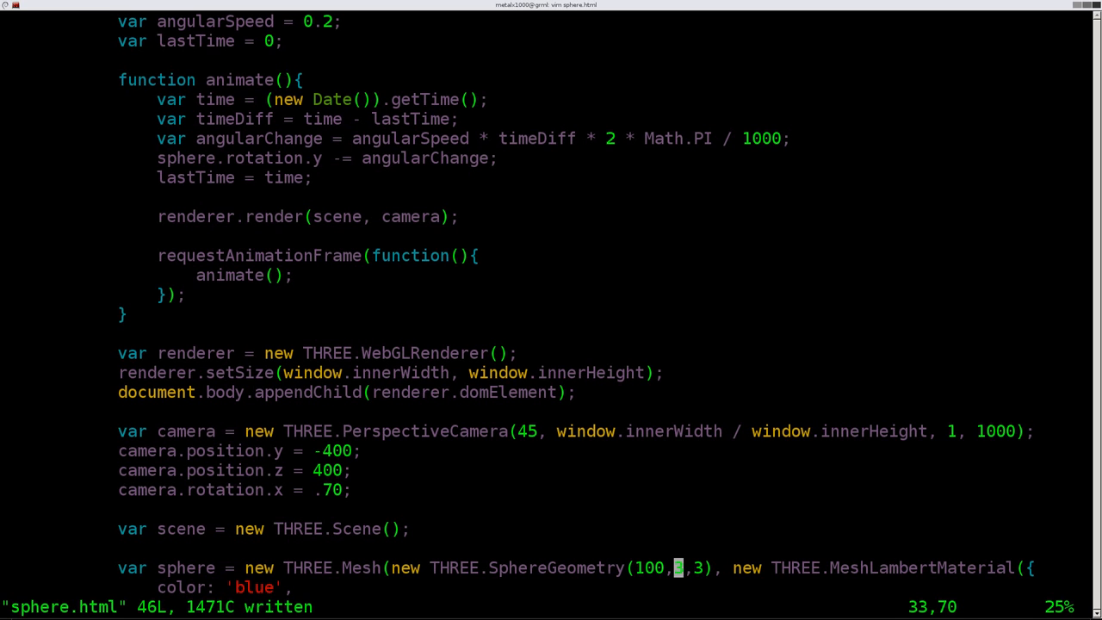
# Step: Set SphereGeometry to (100,31,31), save with :w and quit Vim
pyautogui.write('1')
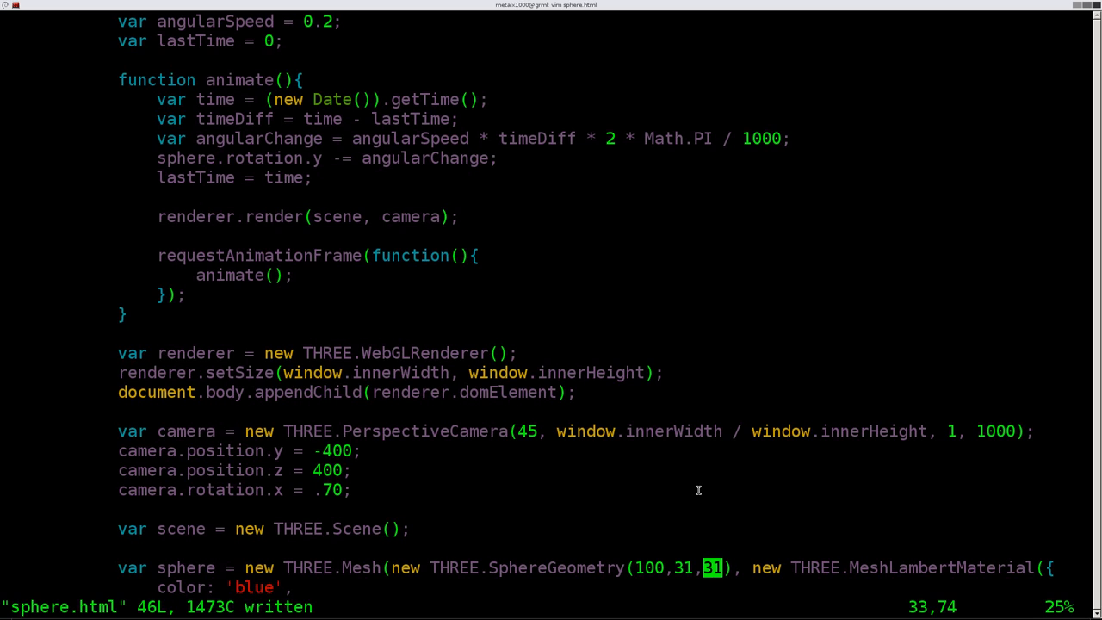
pyautogui.write(':w')
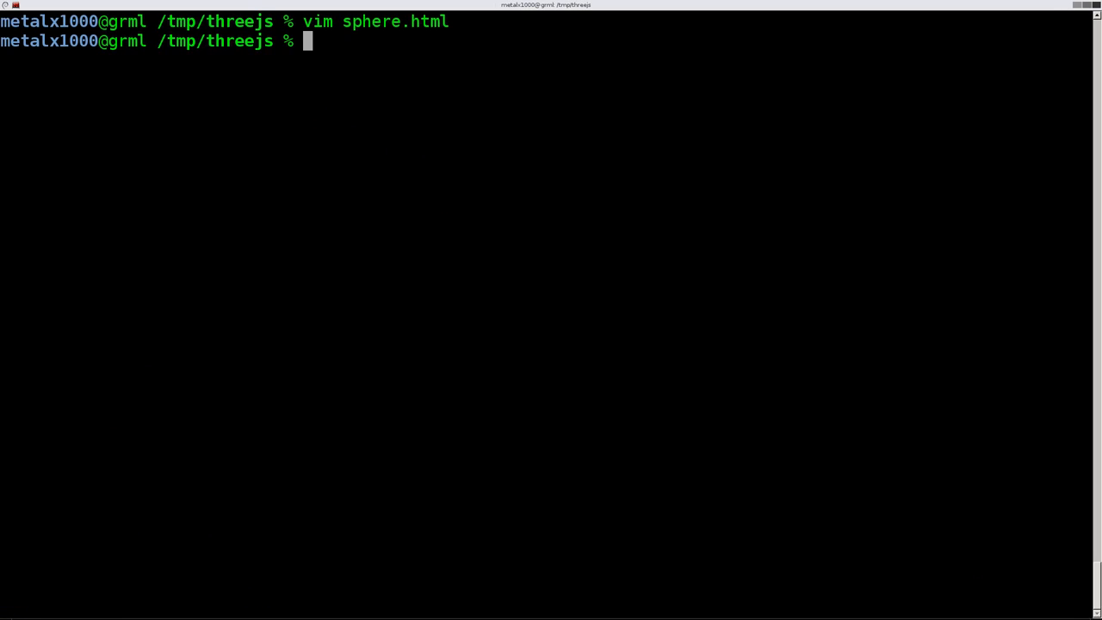
# Step: Run vim cylinder.html from the shell prompt
pyautogui.write('vim')
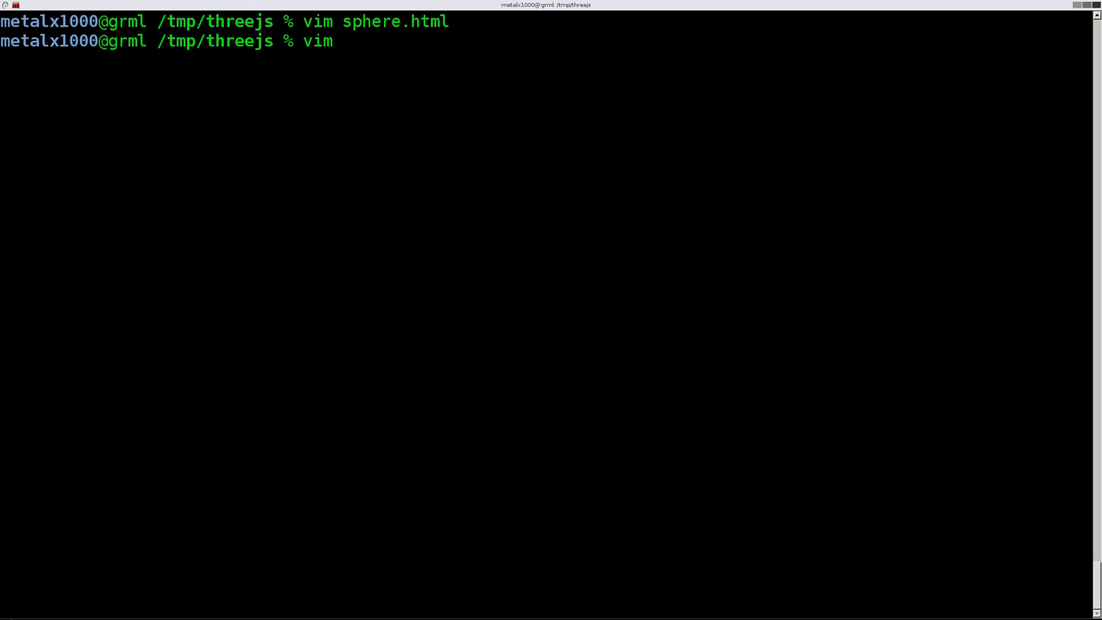
pyautogui.write('cylinder.html')
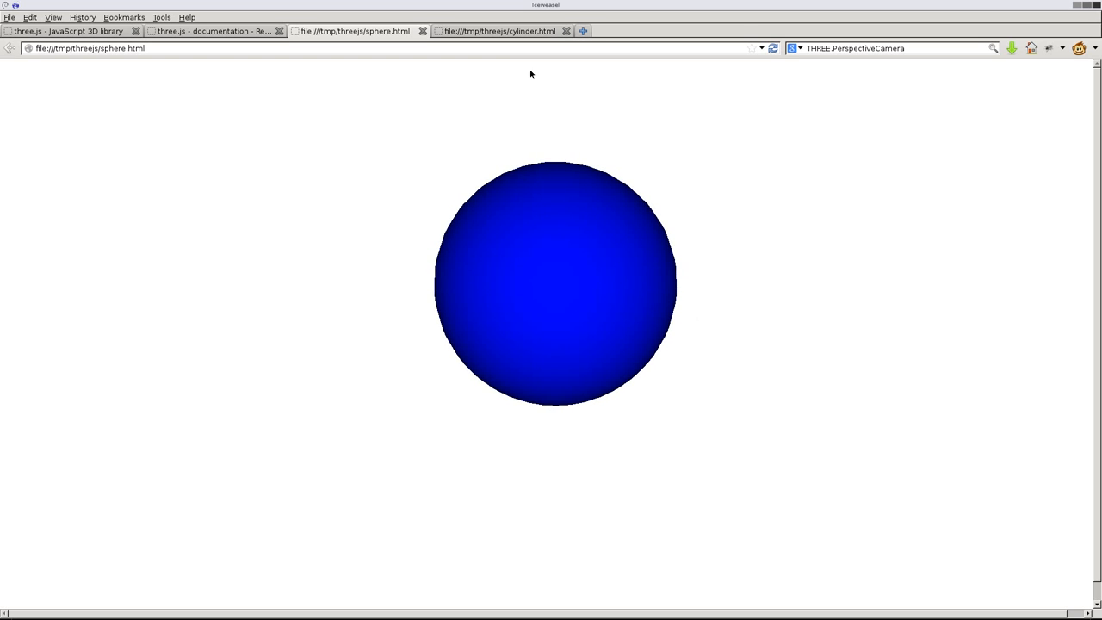
pyautogui.click(497, 31)
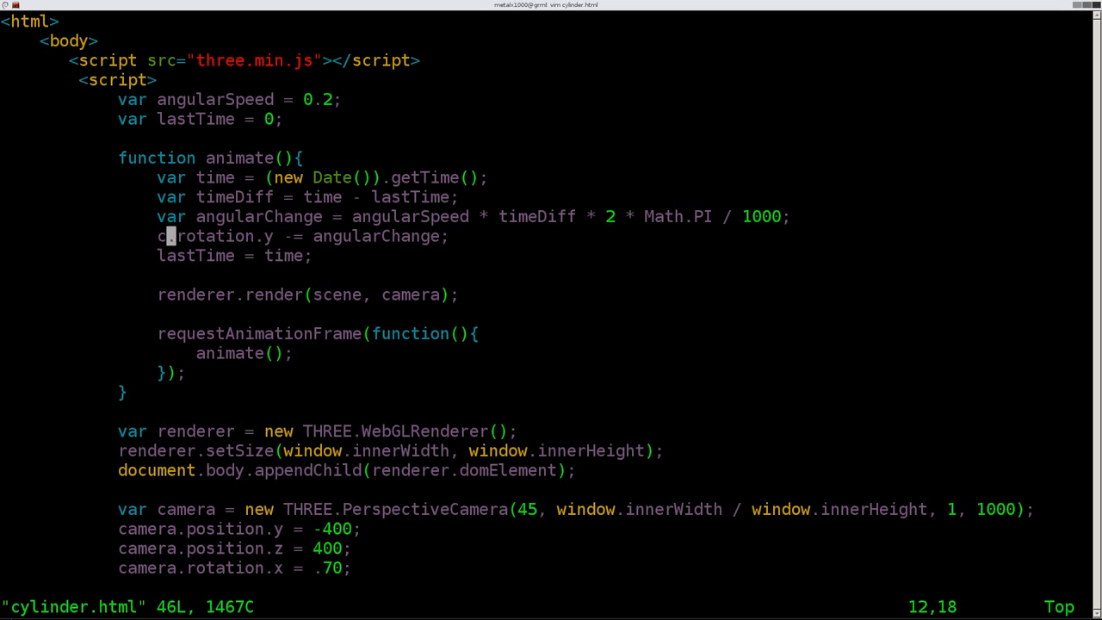
# Step: Rename the mesh to cyl in rotation.y, its declaration and scene.add, using CylinderGeometry(200,100,100)
pyautogui.write('yl')
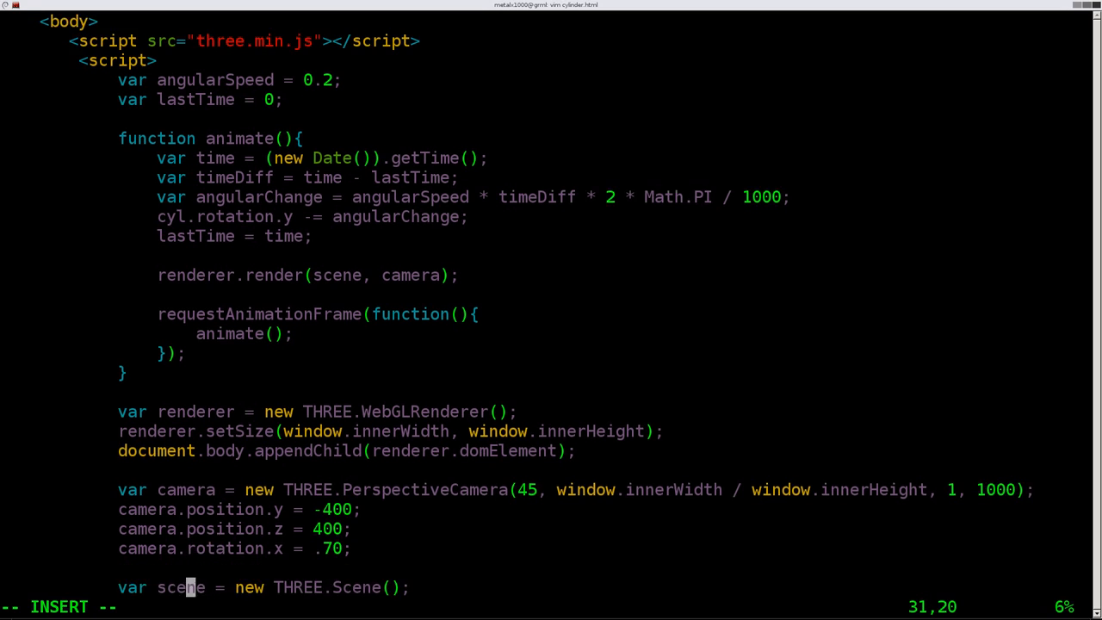
pyautogui.scroll(-3)
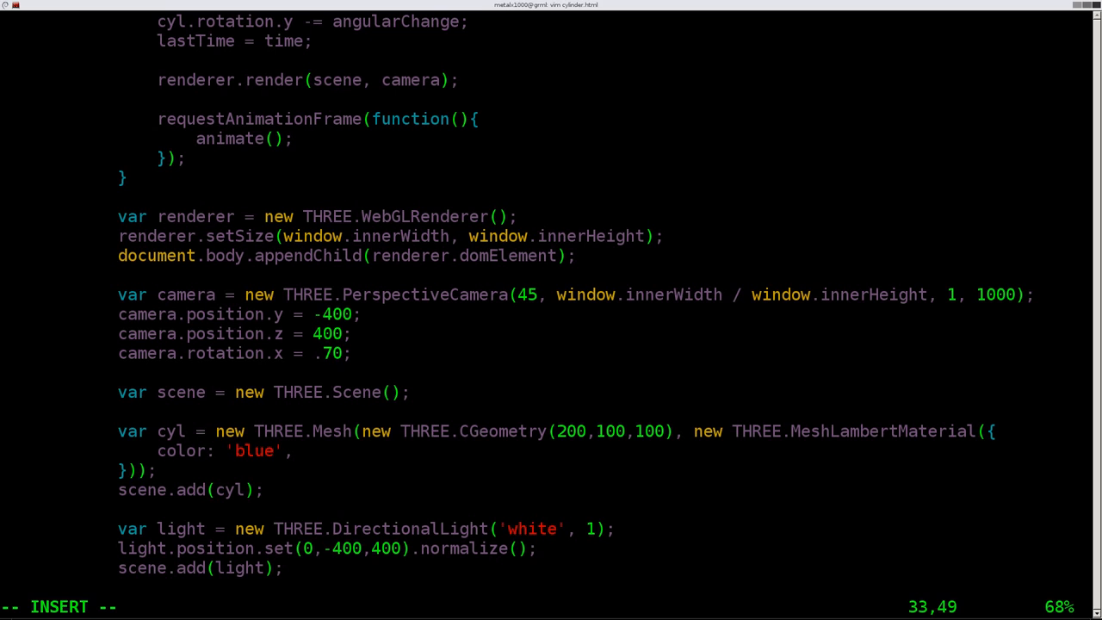
pyautogui.write('ylinder')
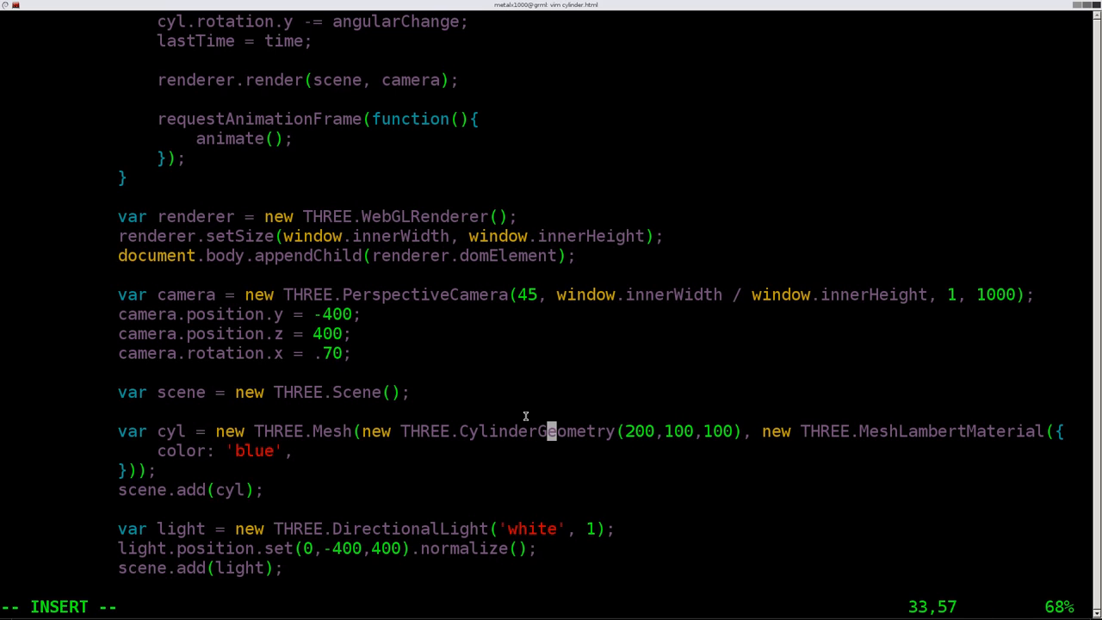
pyautogui.scroll(-3)
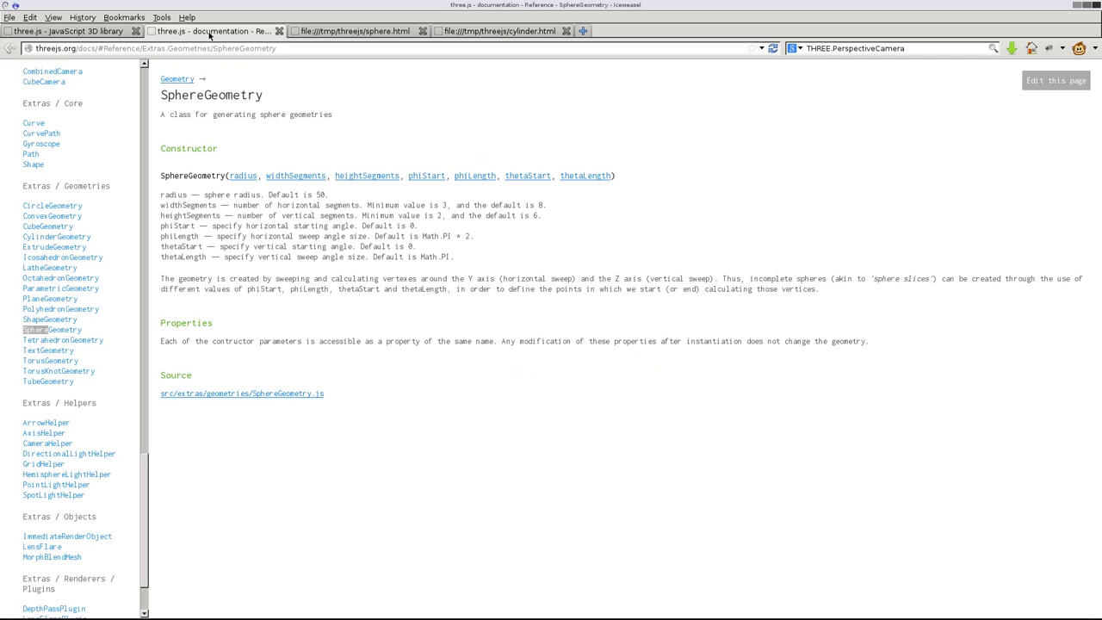
pyautogui.moveTo(95, 318)
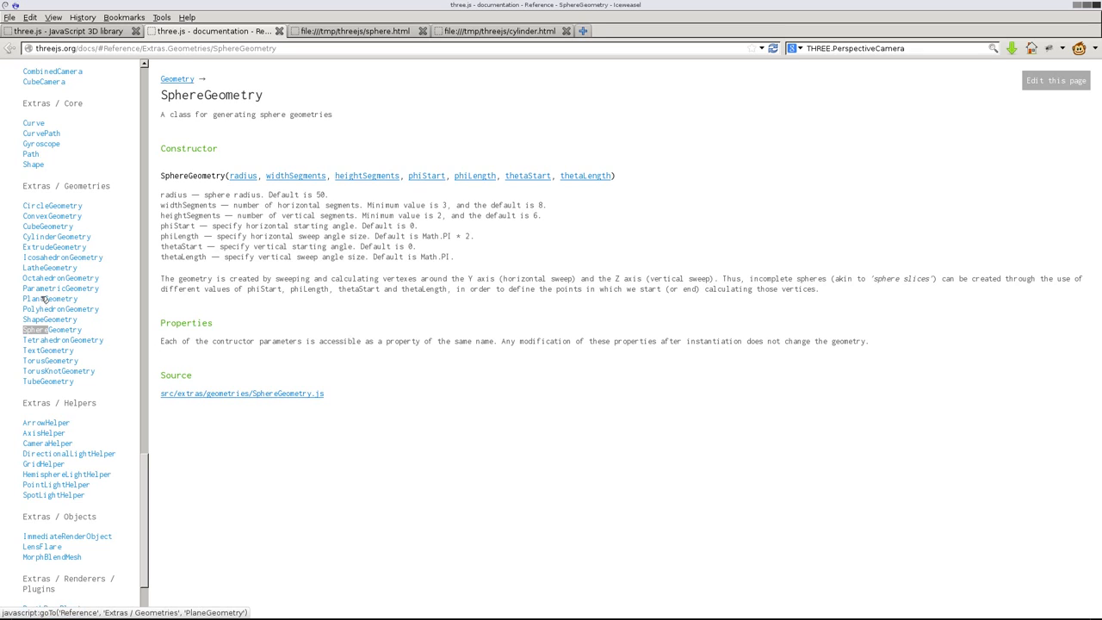
# Step: Show the CylinderGeometry reference with radiusTop, radiusBottom, height, segments and openEnded
pyautogui.click(55, 236)
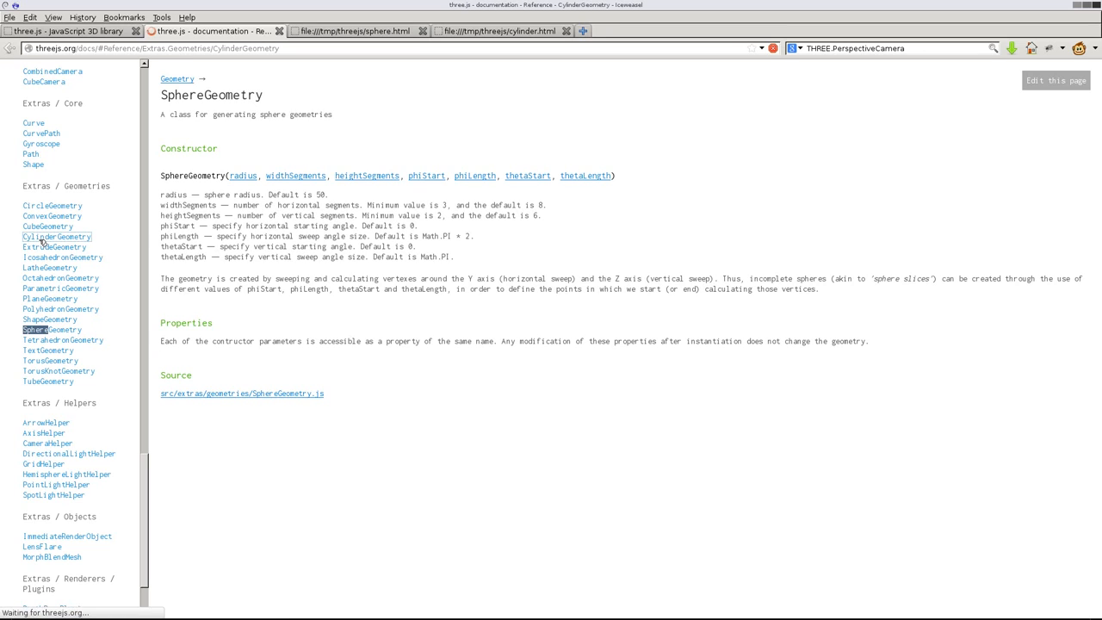
pyautogui.click(56, 237)
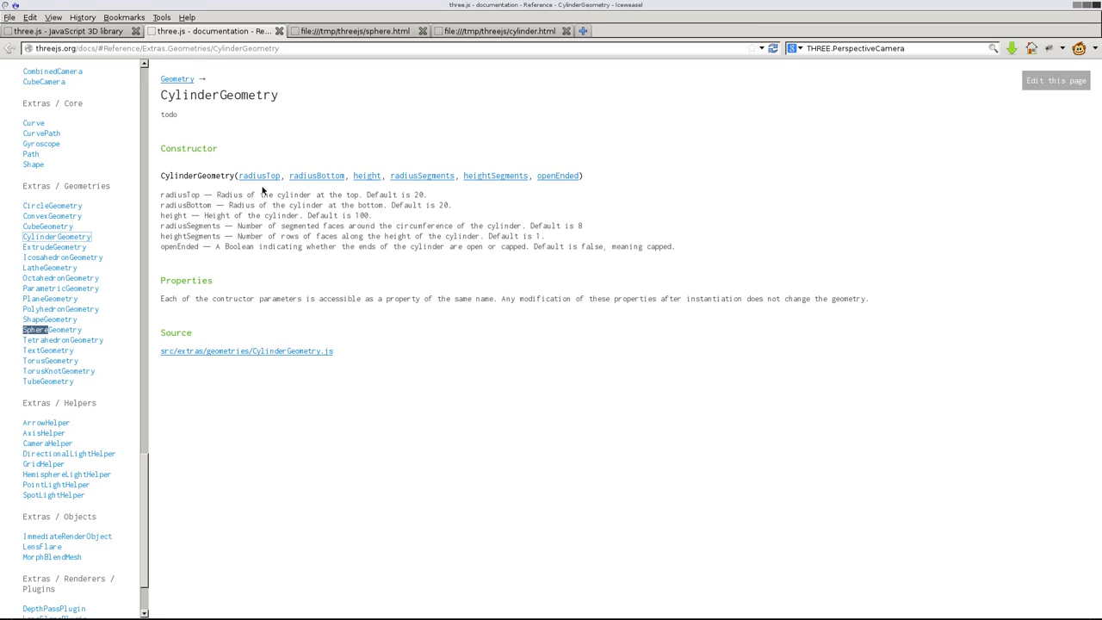
pyautogui.moveTo(359, 190)
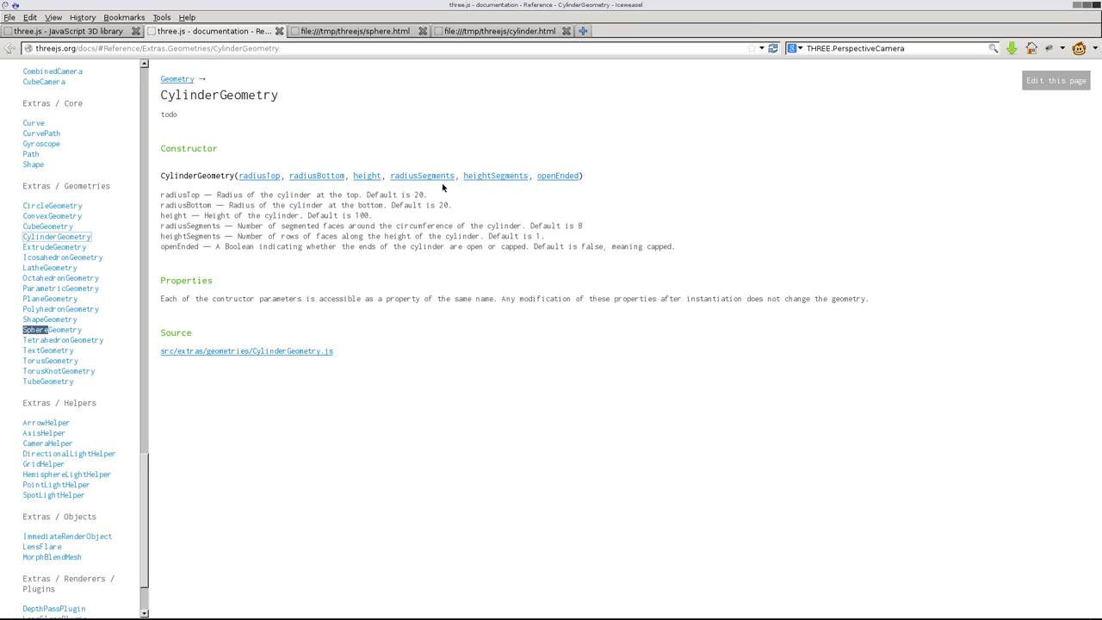
pyautogui.moveTo(561, 186)
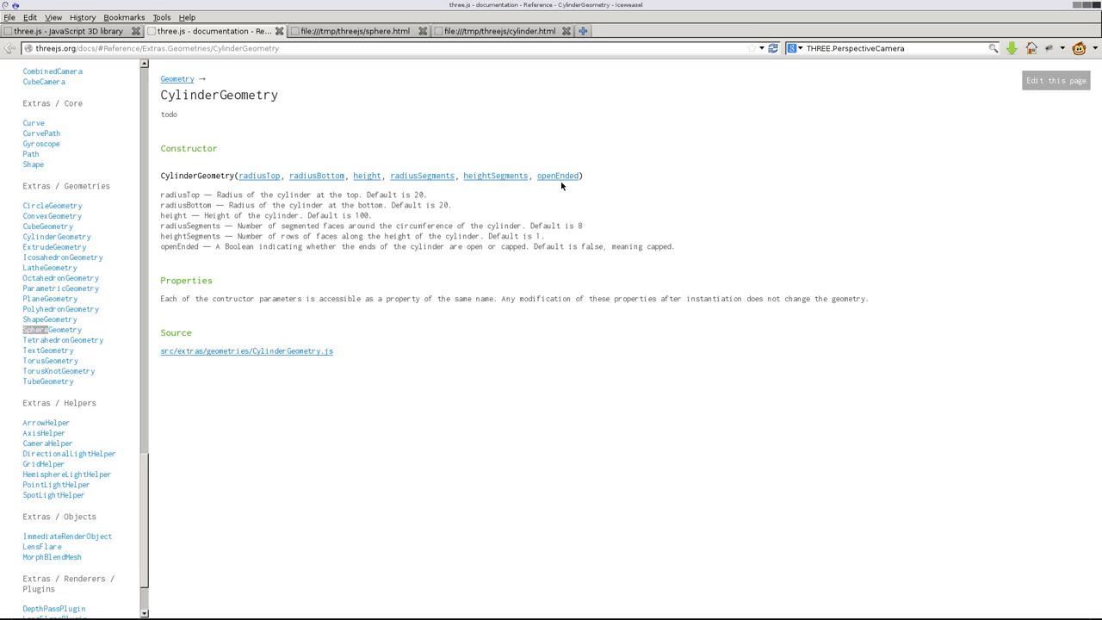
pyautogui.moveTo(344, 236)
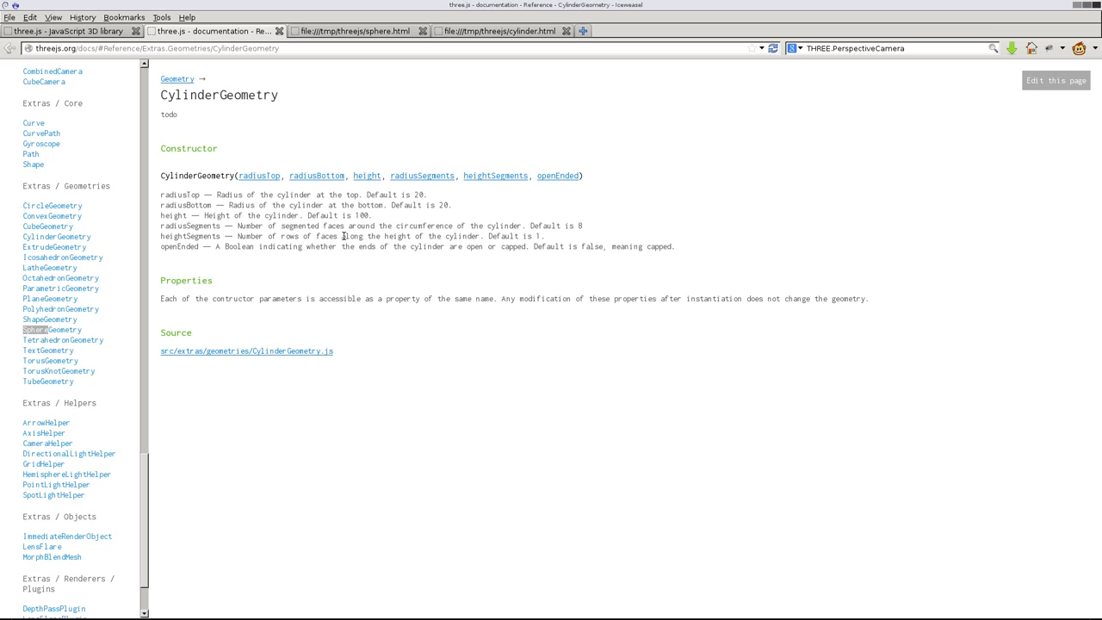
pyautogui.moveTo(355, 207)
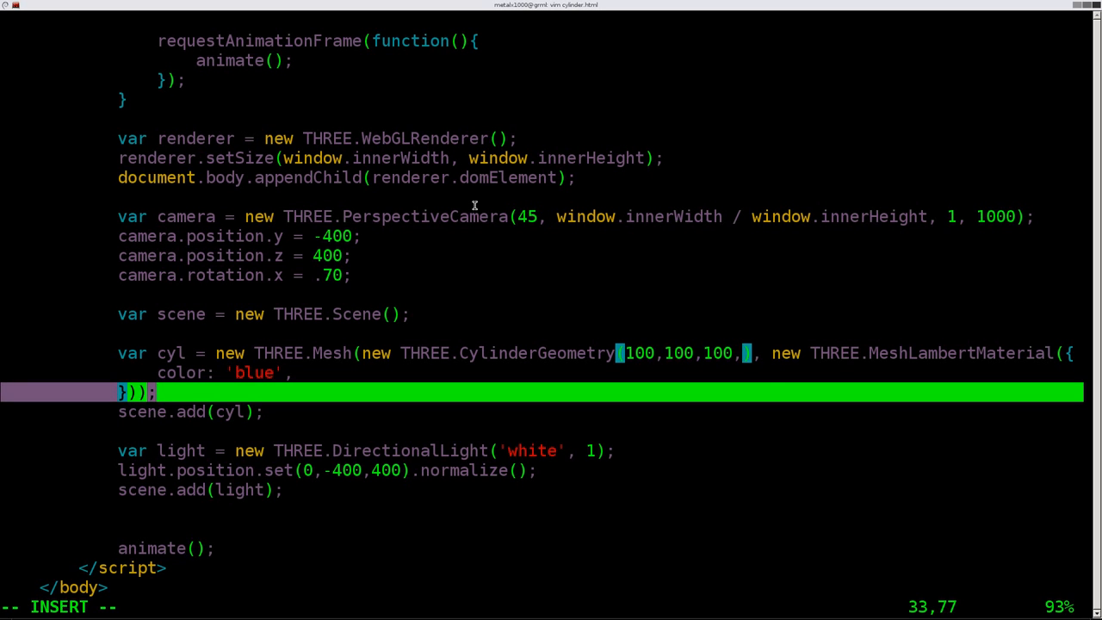
# Step: Append false after 50,50 in the CylinderGeometry call, correcting the mistyped word
pyautogui.write('50')
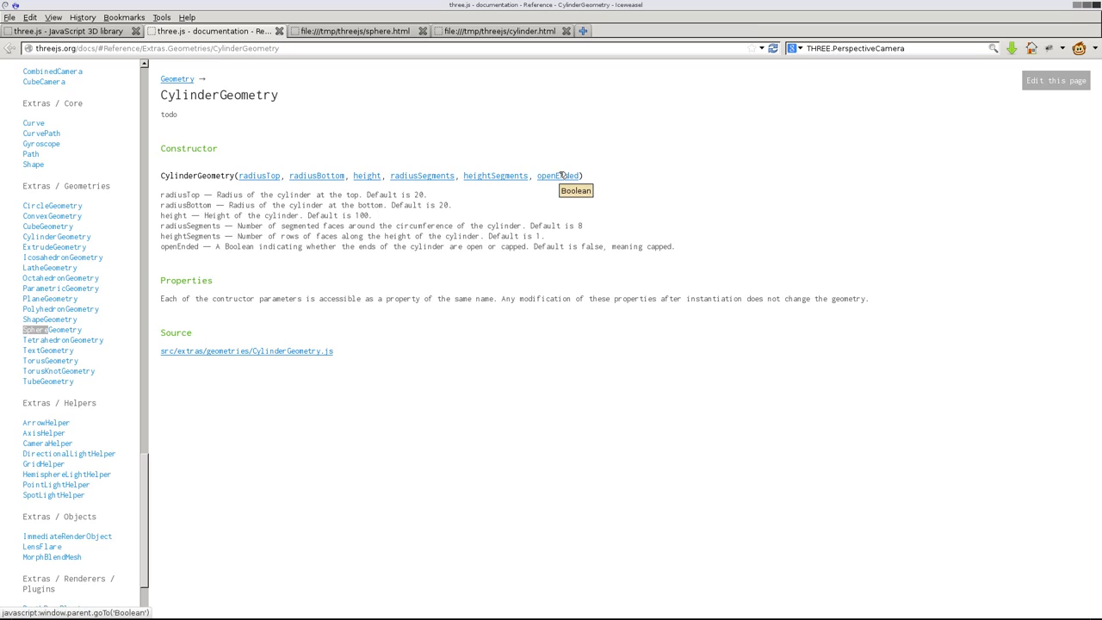
pyautogui.moveTo(608, 196)
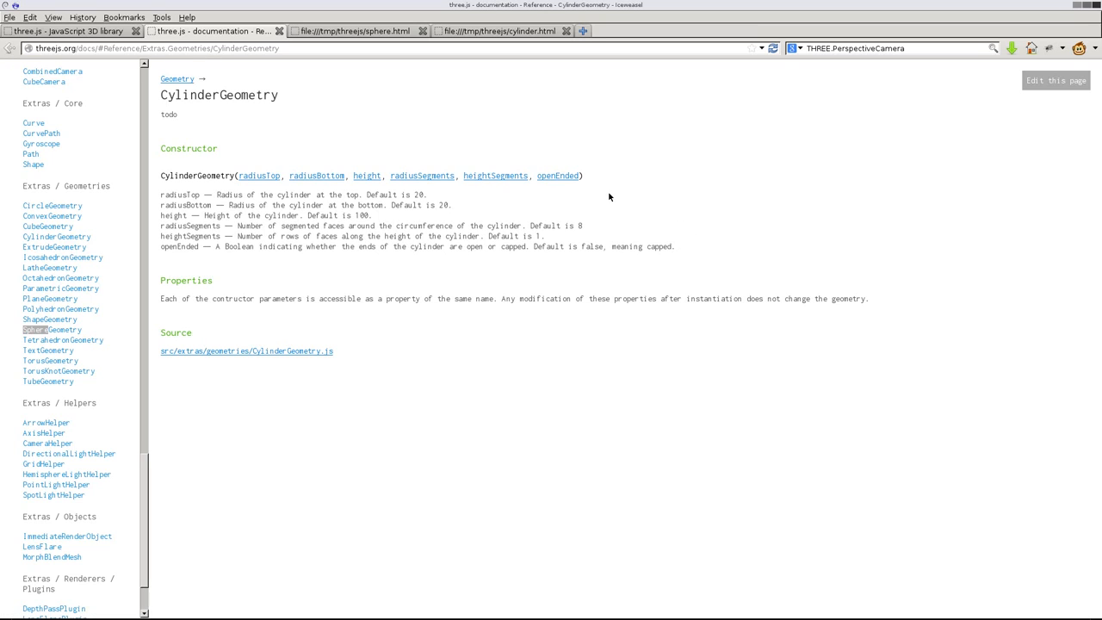
pyautogui.moveTo(558, 175)
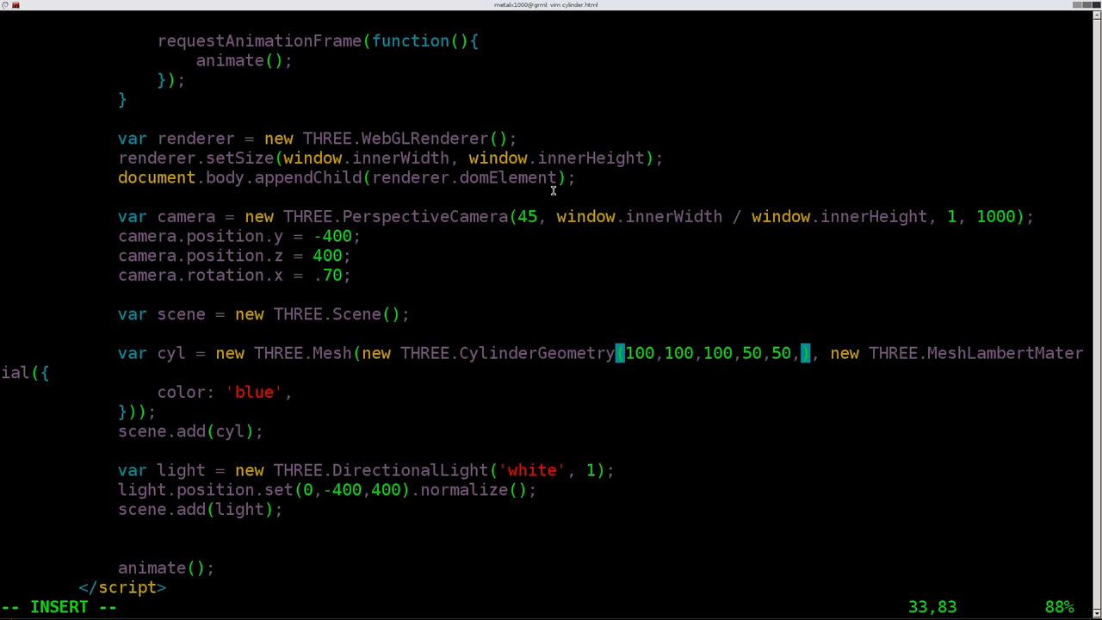
pyautogui.write("'")
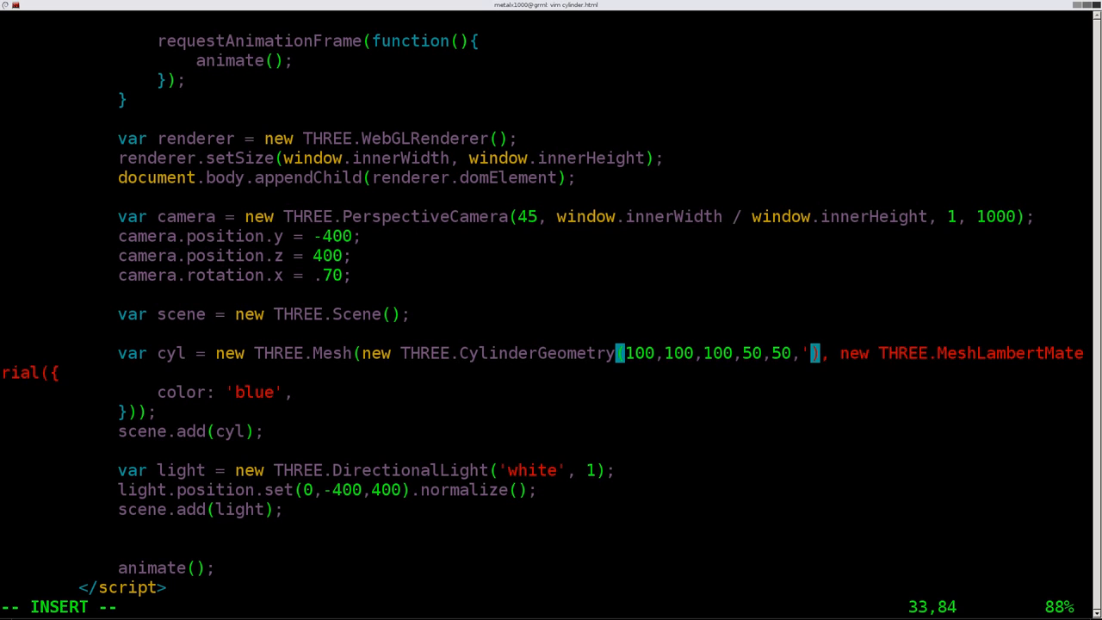
pyautogui.write('false')
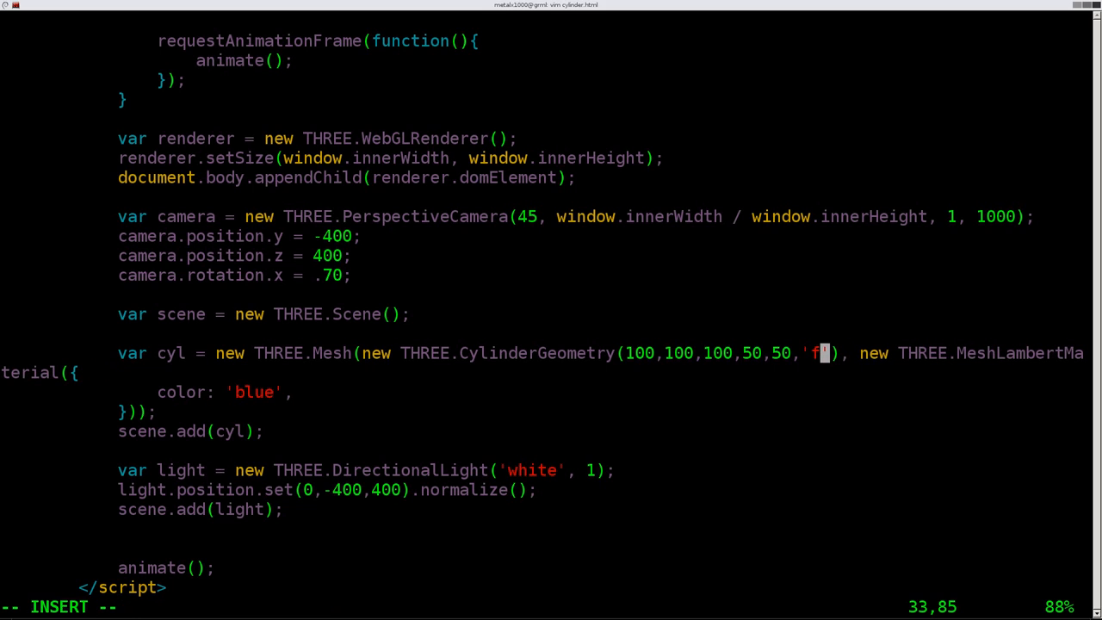
pyautogui.write('u')
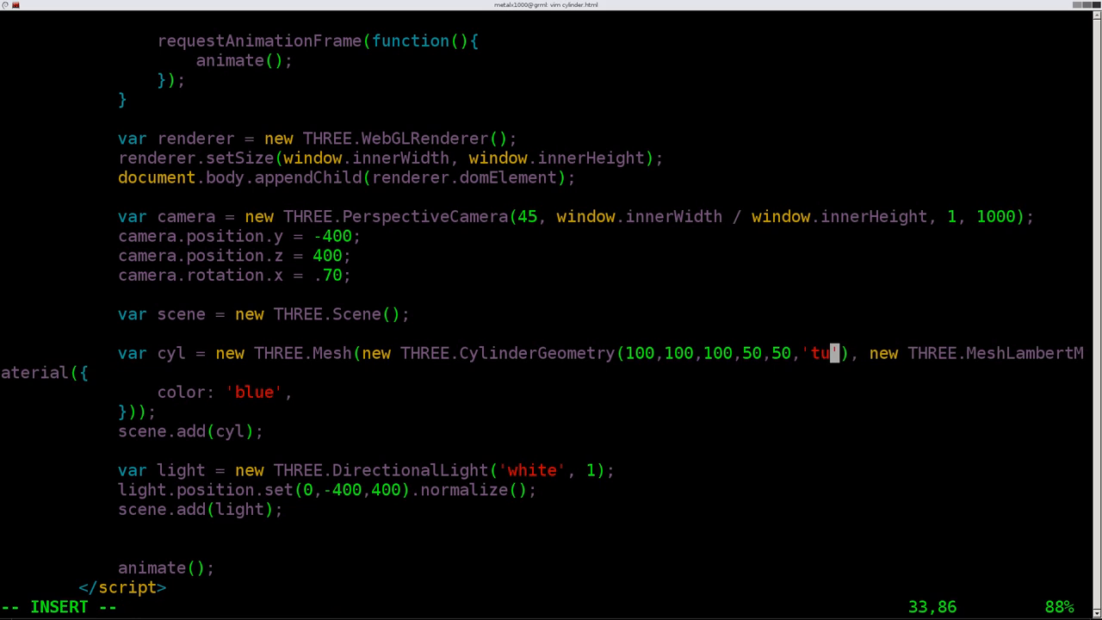
pyautogui.press('BackSpace')
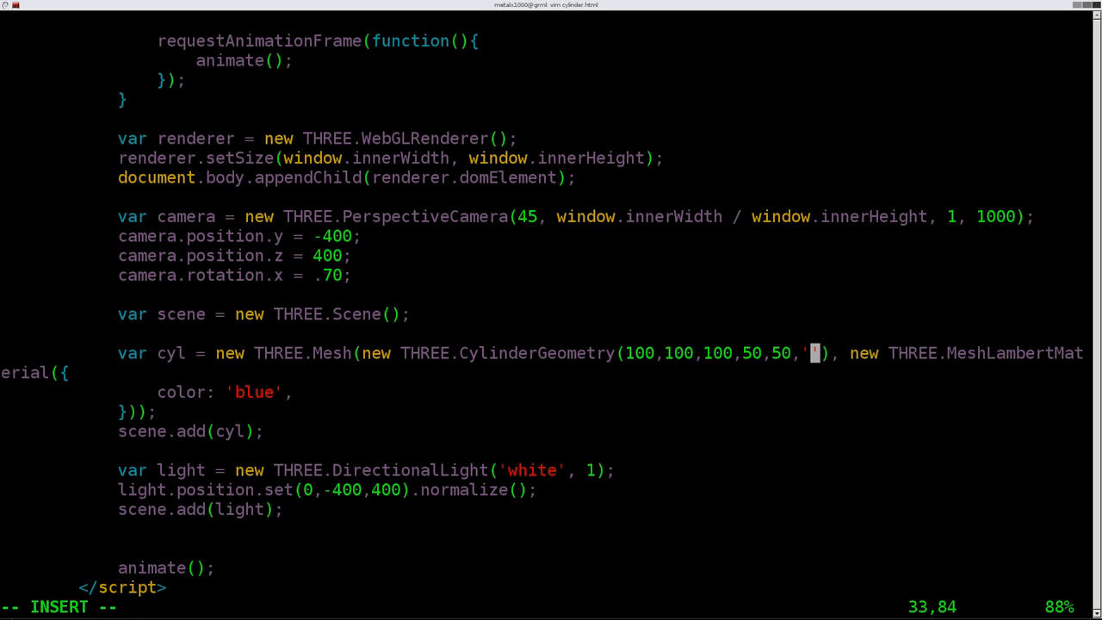
pyautogui.write('false')
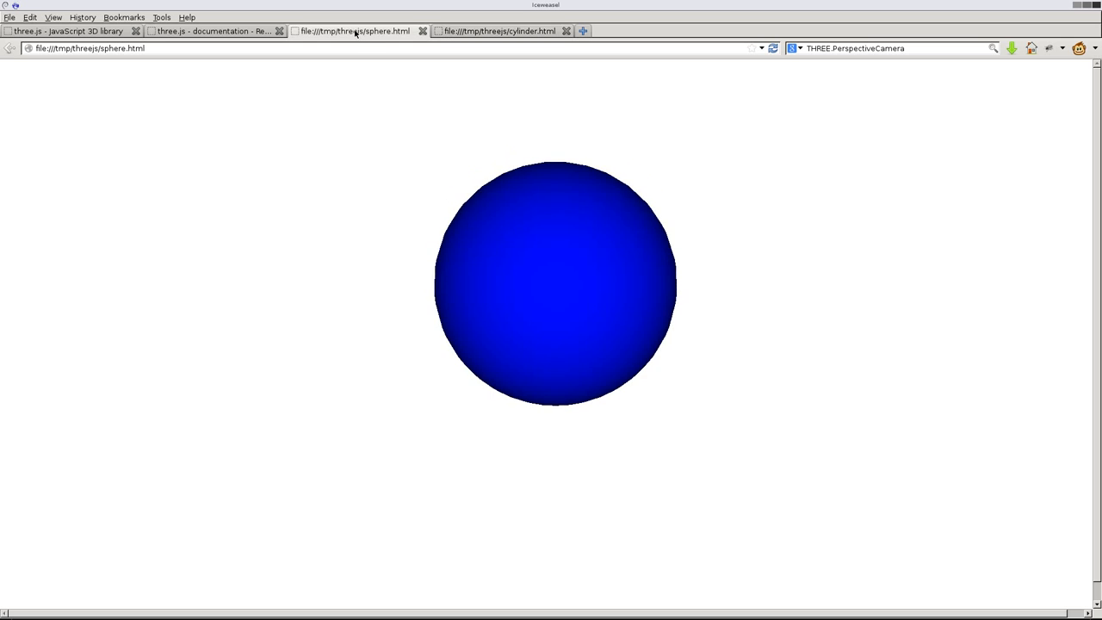
# Step: Switch to the cylinder.html tab to view the squat, capped blue cylinder
pyautogui.click(211, 31)
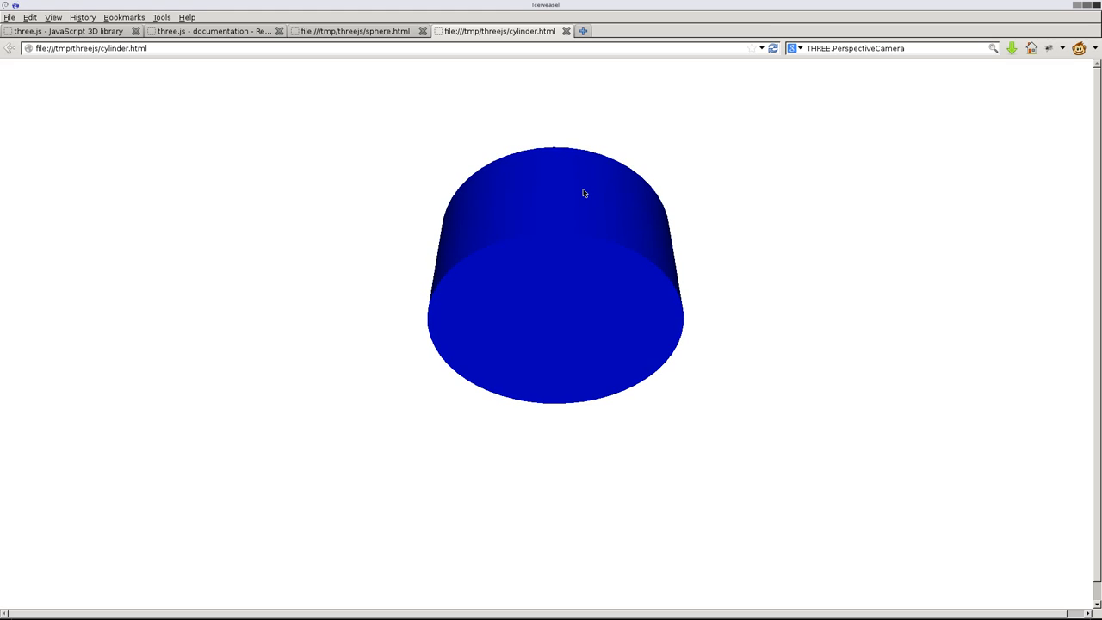
pyautogui.moveTo(434, 256)
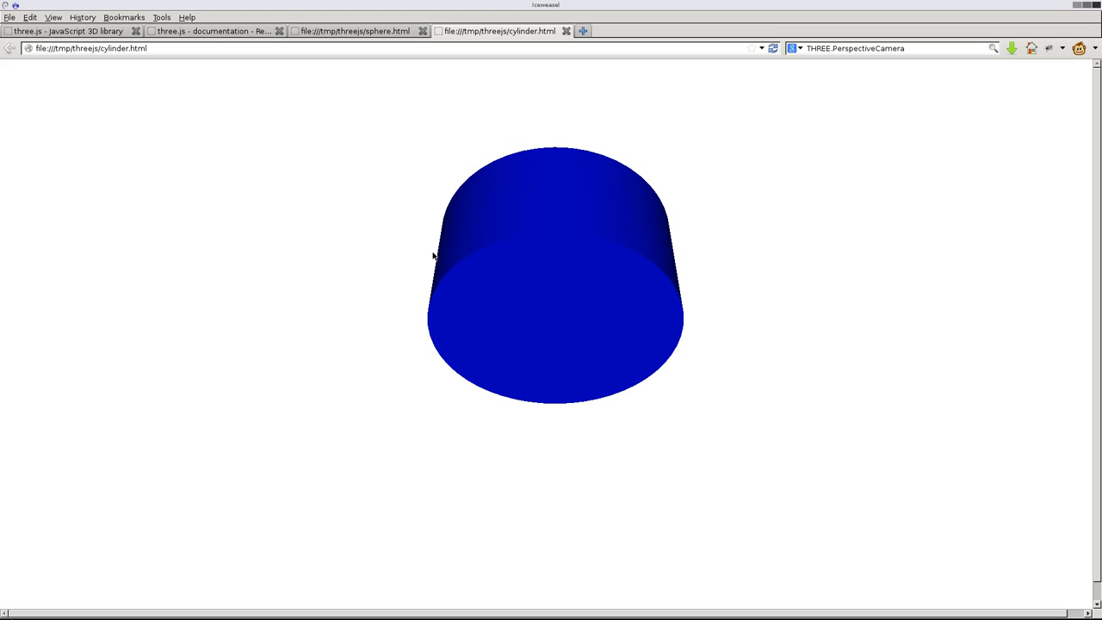
pyautogui.moveTo(484, 225)
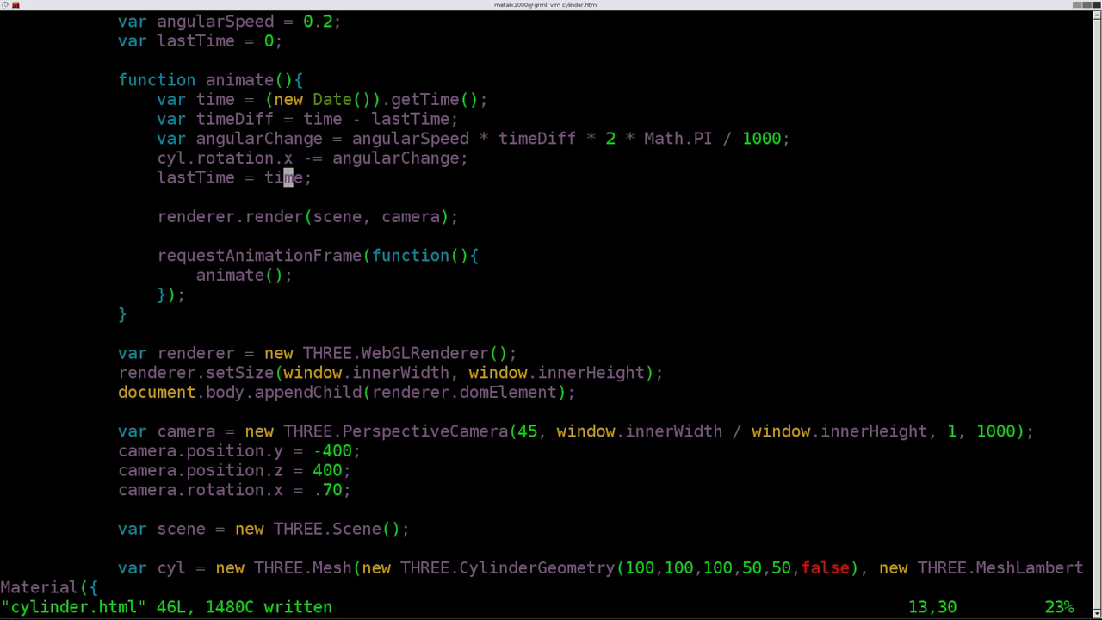
pyautogui.moveTo(297, 567)
pyautogui.write('2')
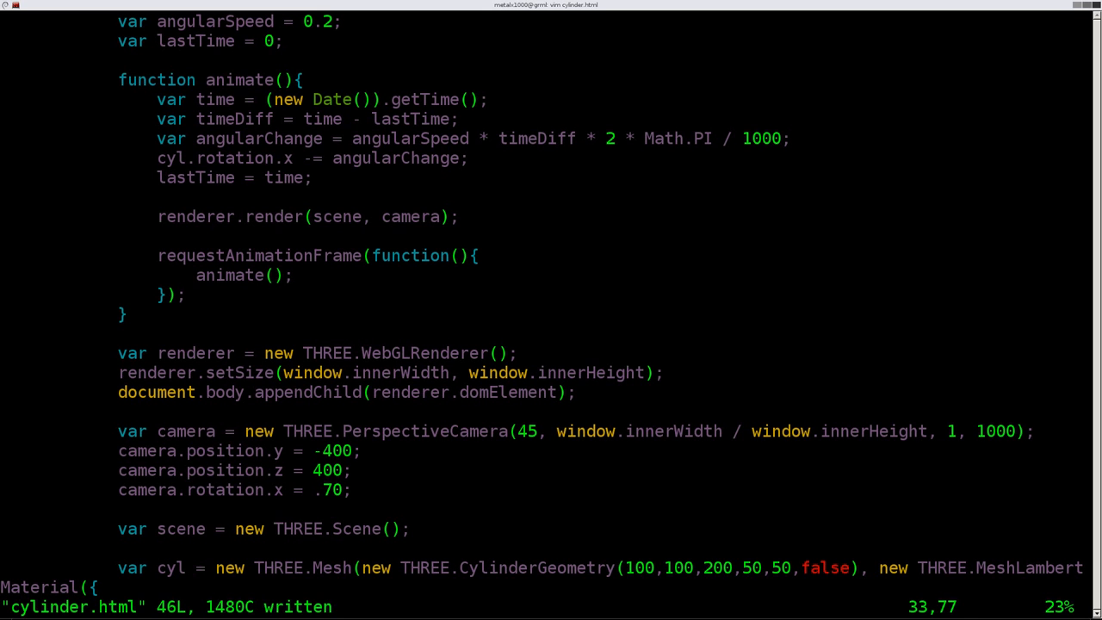
# Step: Double the CylinderGeometry height argument from 100 to 200 and save
pyautogui.write('10,1')
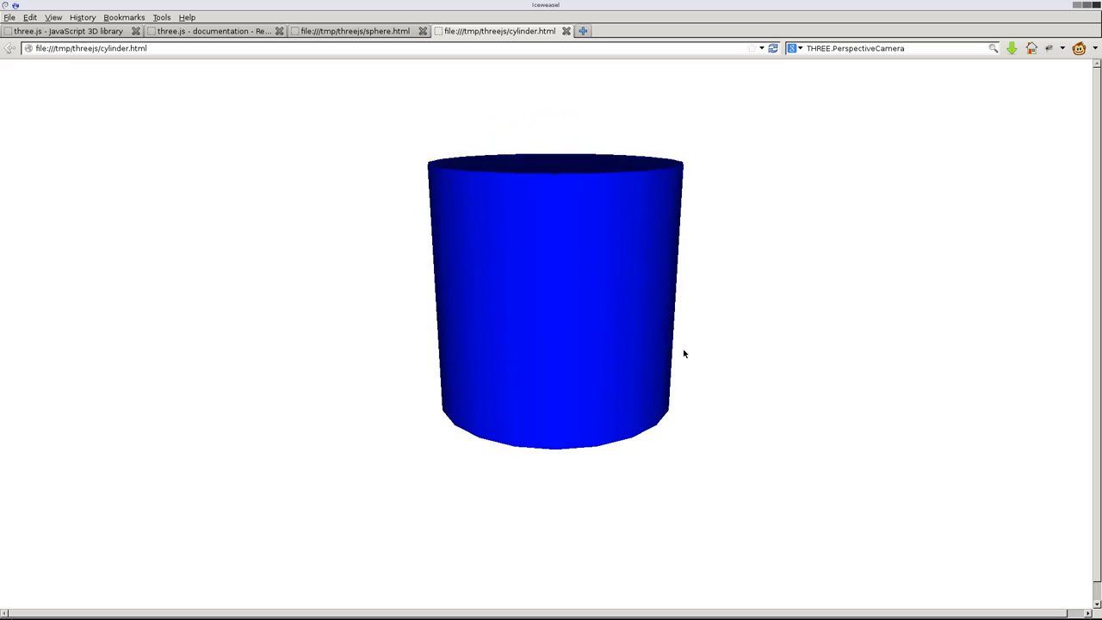
# Step: Rotate the tapered cylinder, glance at sphere.html, then return to the CylinderGeometry reference
pyautogui.moveTo(684, 354); pyautogui.dragTo(609, 258)
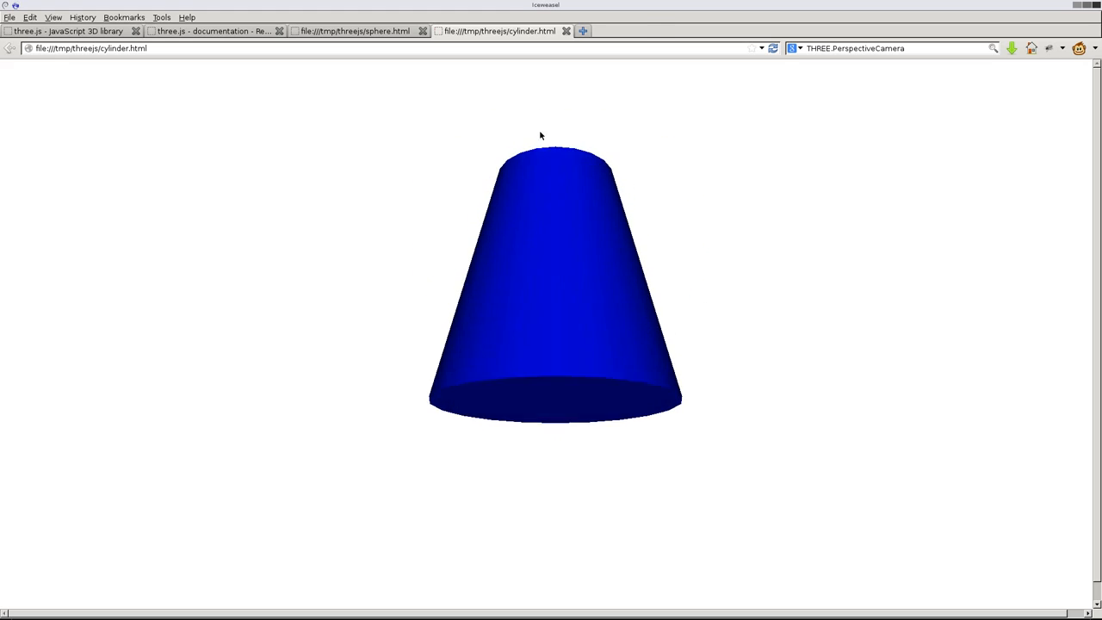
pyautogui.click(353, 31)
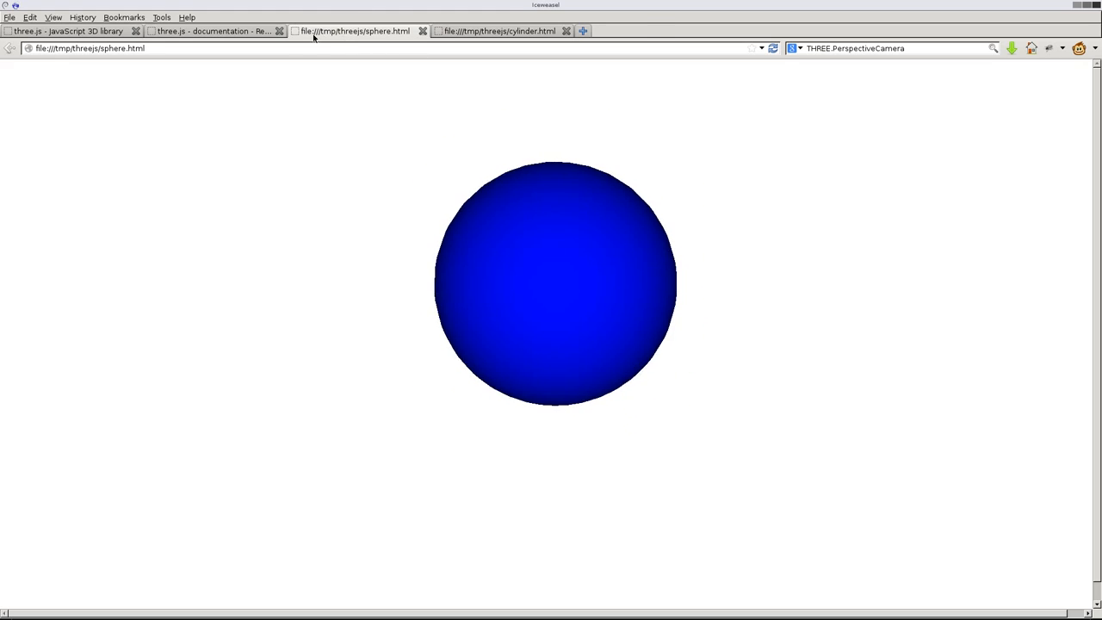
pyautogui.click(211, 31)
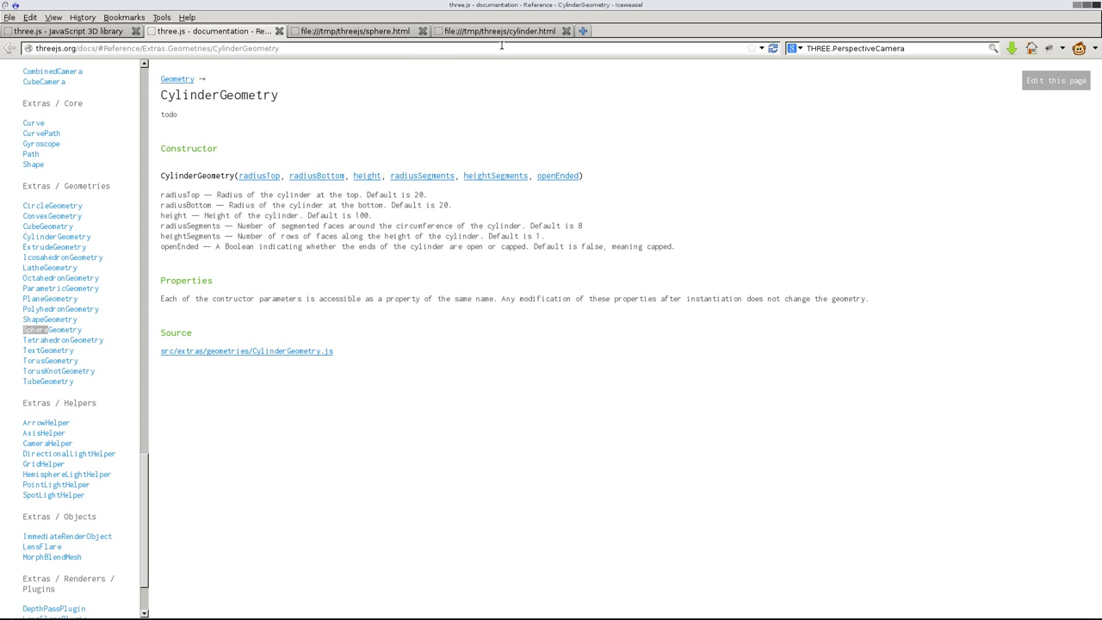
pyautogui.click(497, 31)
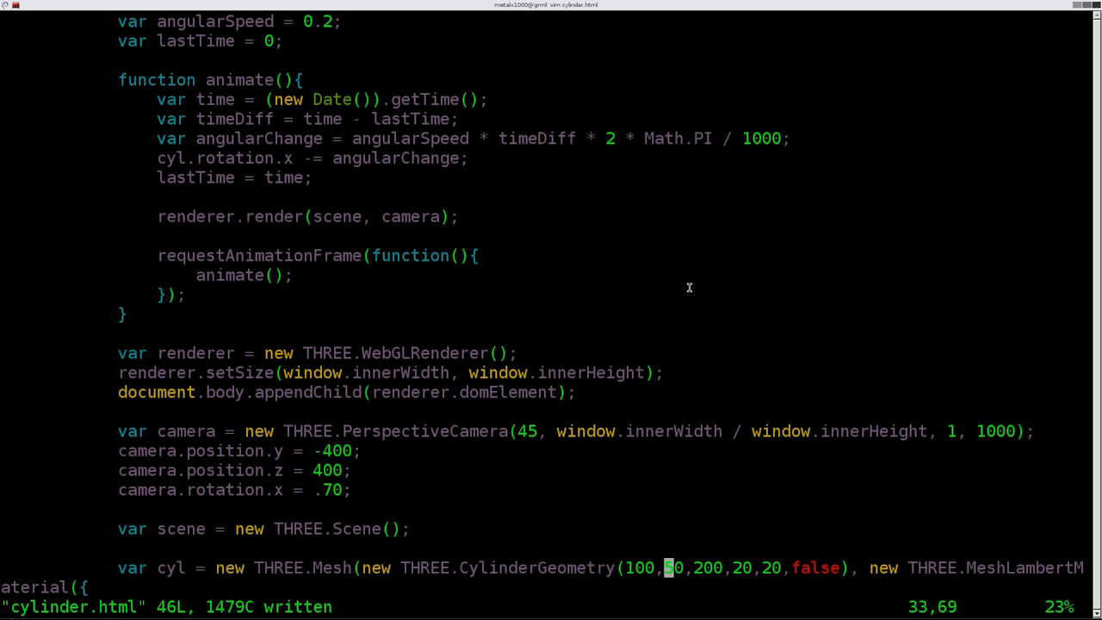
# Step: Replace CylinderGeometry's openEnded value false with true
pyautogui.write('5')
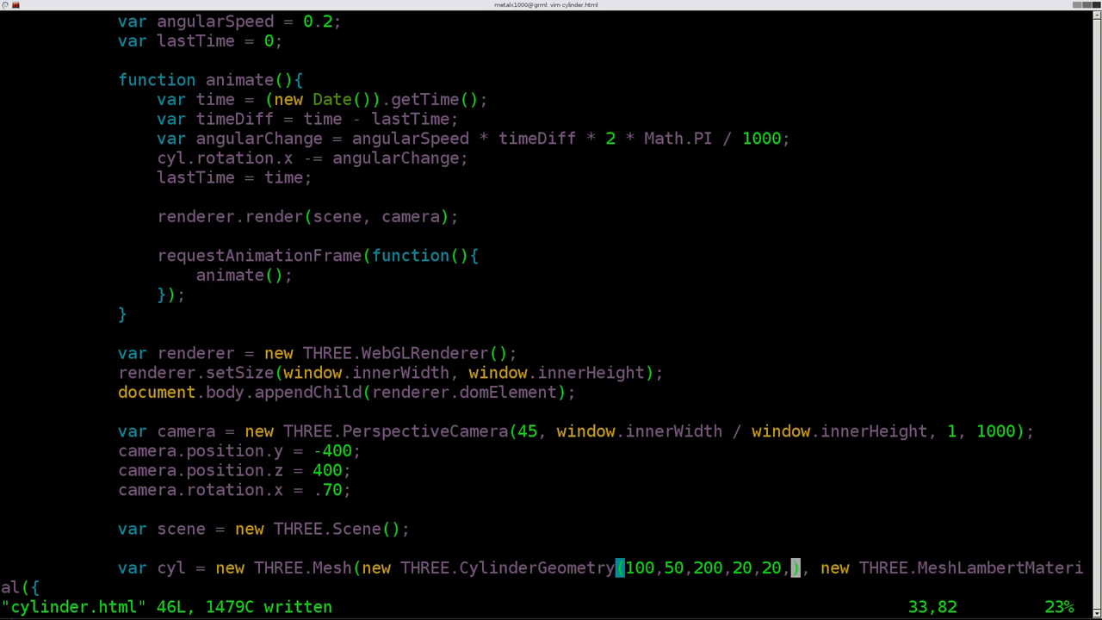
pyautogui.write('ture')
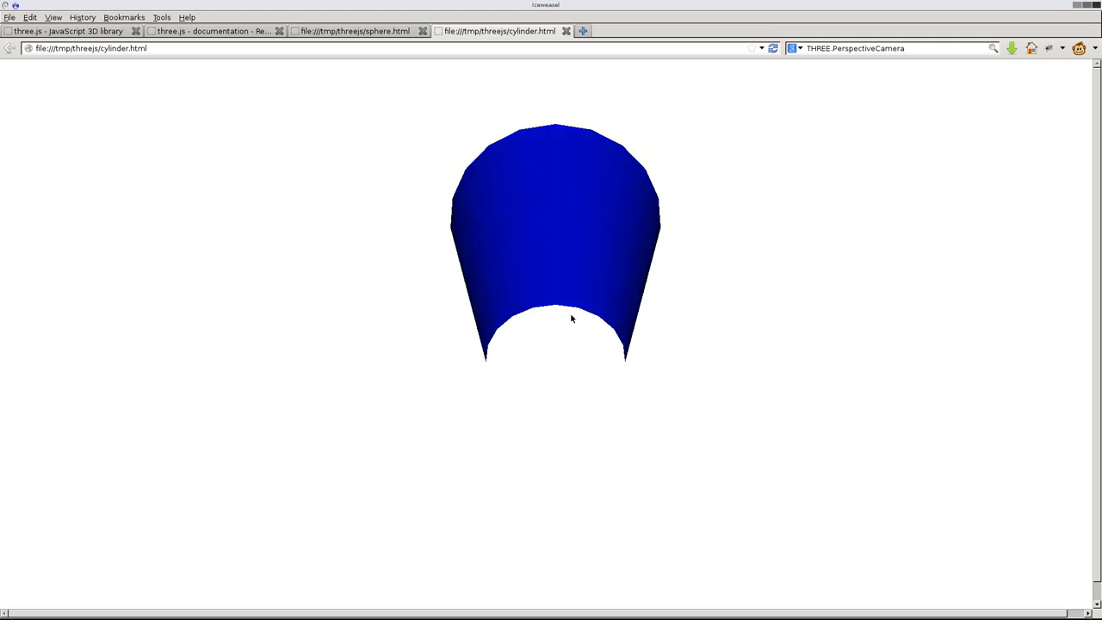
# Step: Rotate the rendered open-ended blue tube to inspect it without end caps
pyautogui.moveTo(570, 318); pyautogui.dragTo(590, 368)
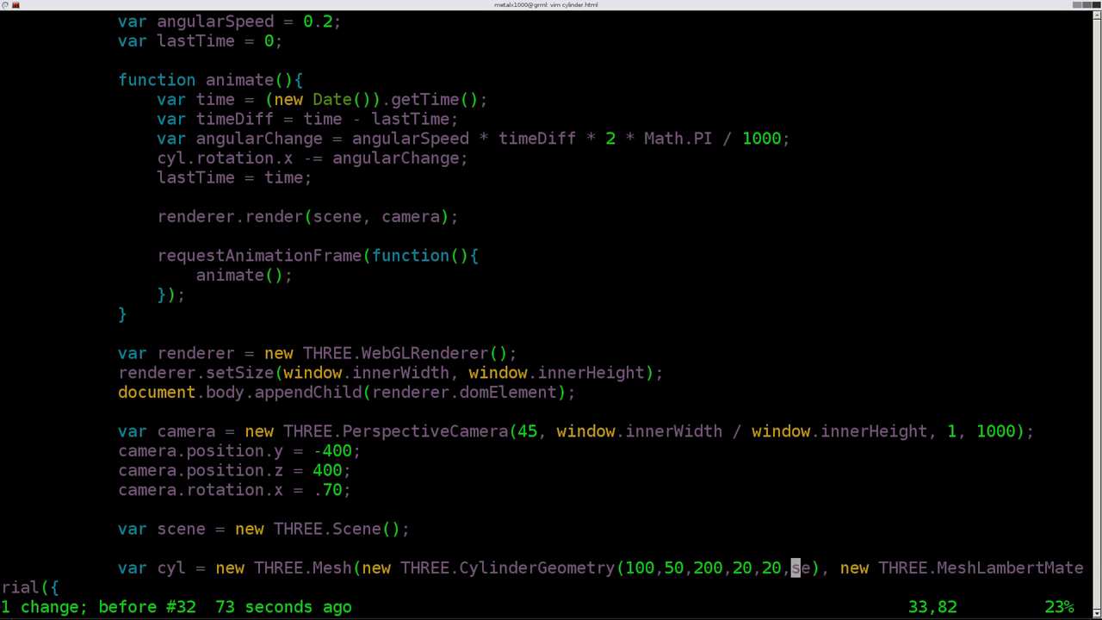
# Step: Set openEnded back to false, then compare sphere.html with the capped cylinder
pyautogui.write('false')
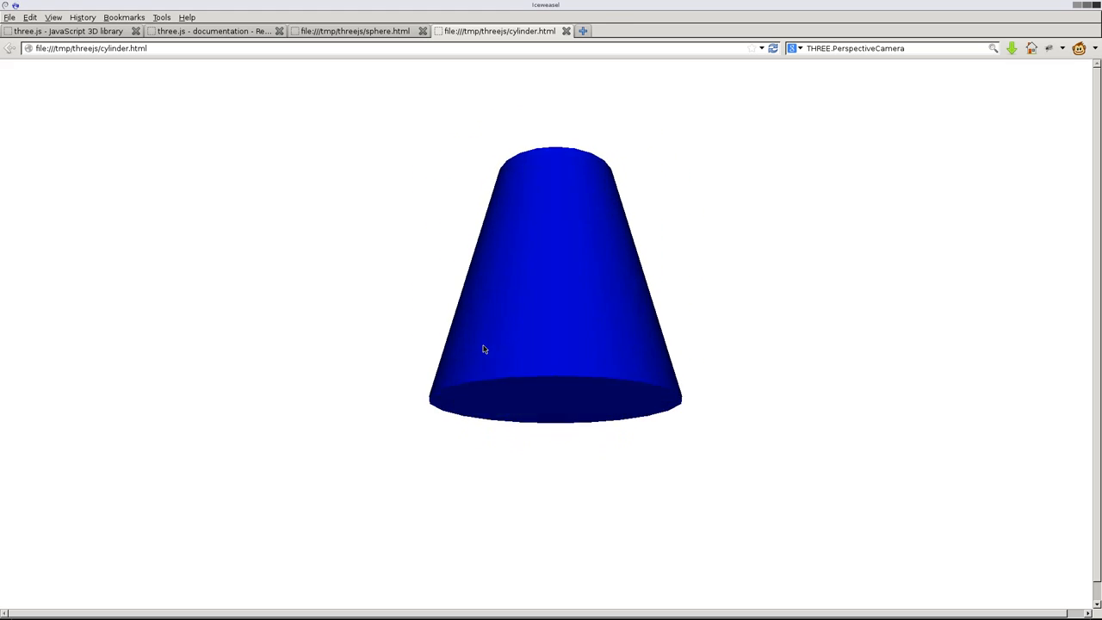
pyautogui.click(353, 31)
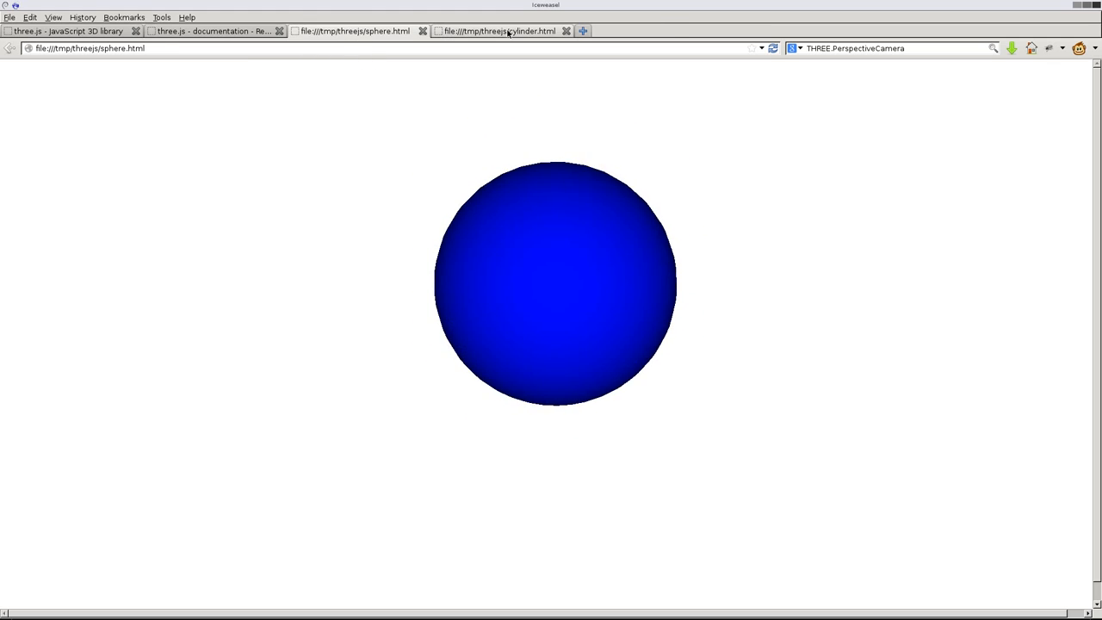
pyautogui.click(497, 31)
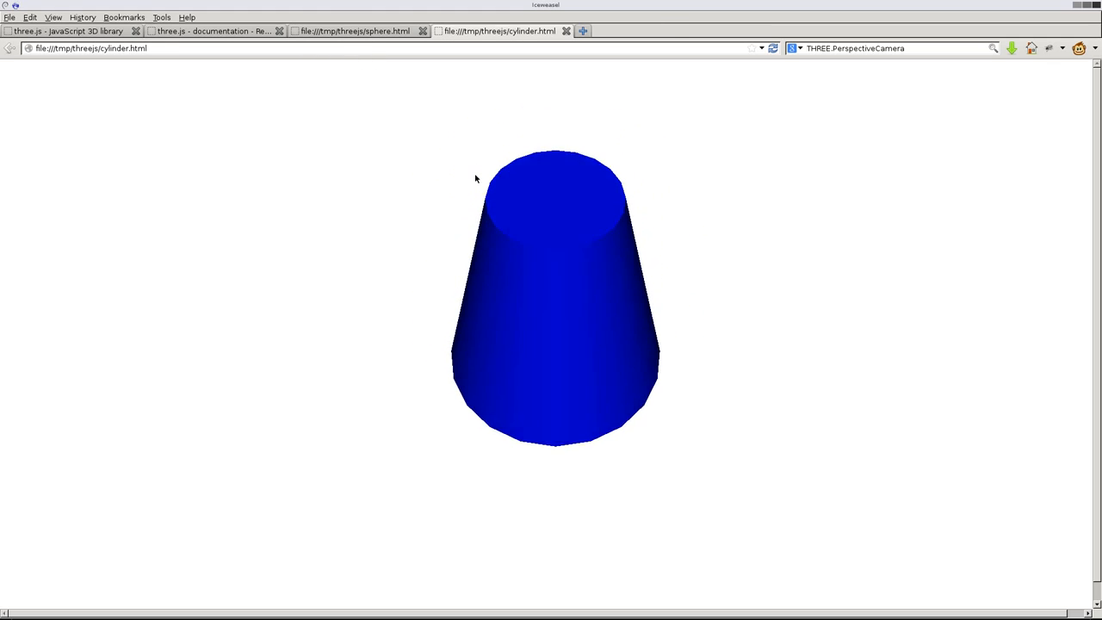